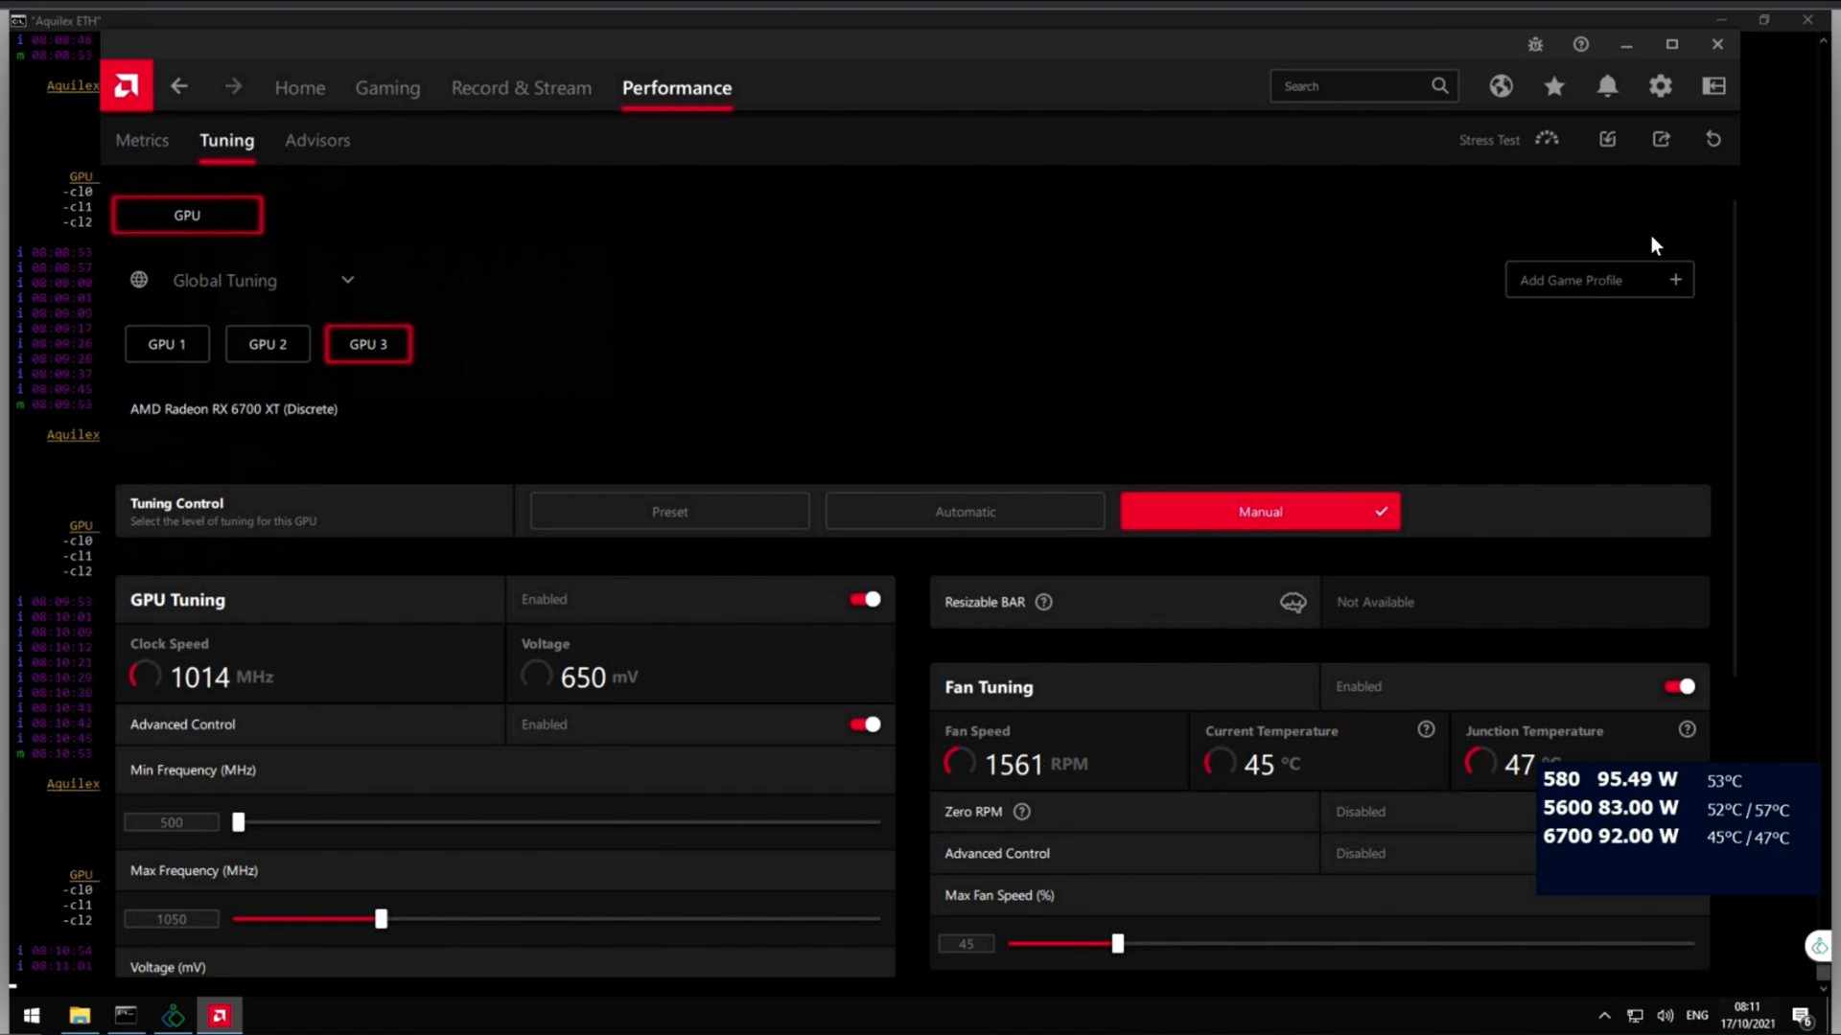
Step: Check the miner console's wattage readout, then bring up the Downloads folder
click(218, 1014)
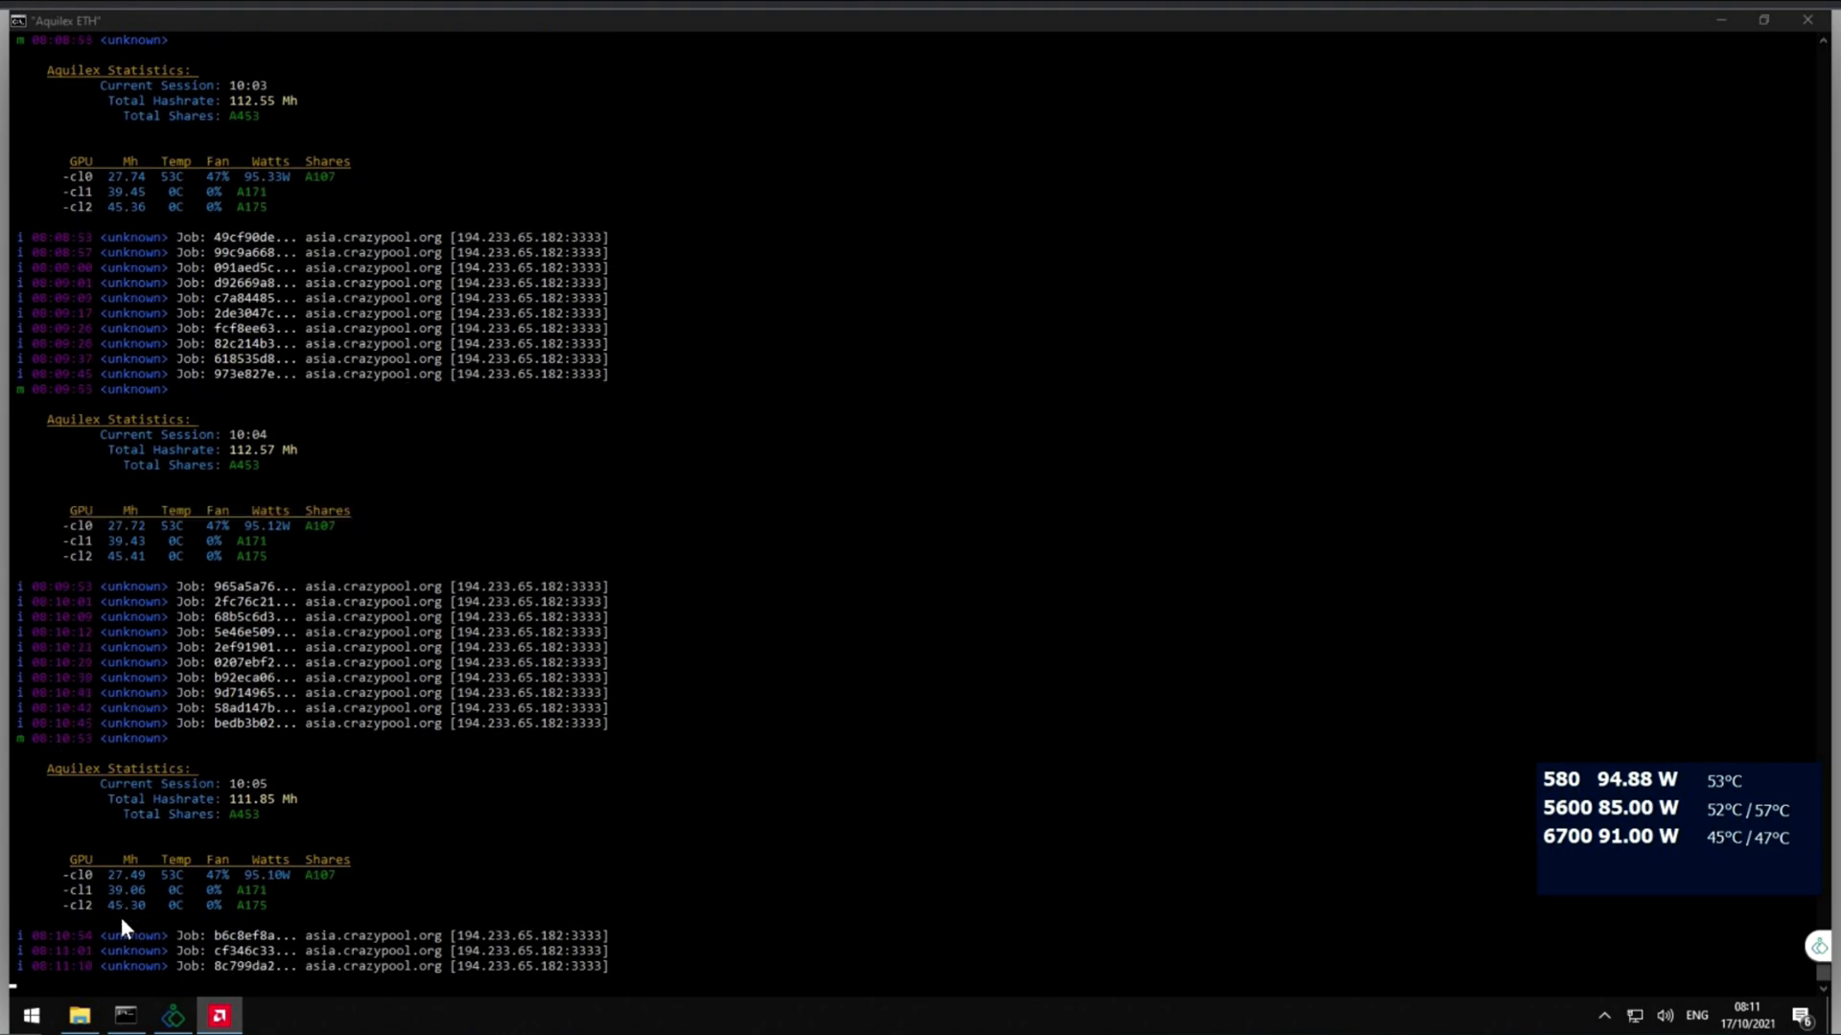
click(79, 1014)
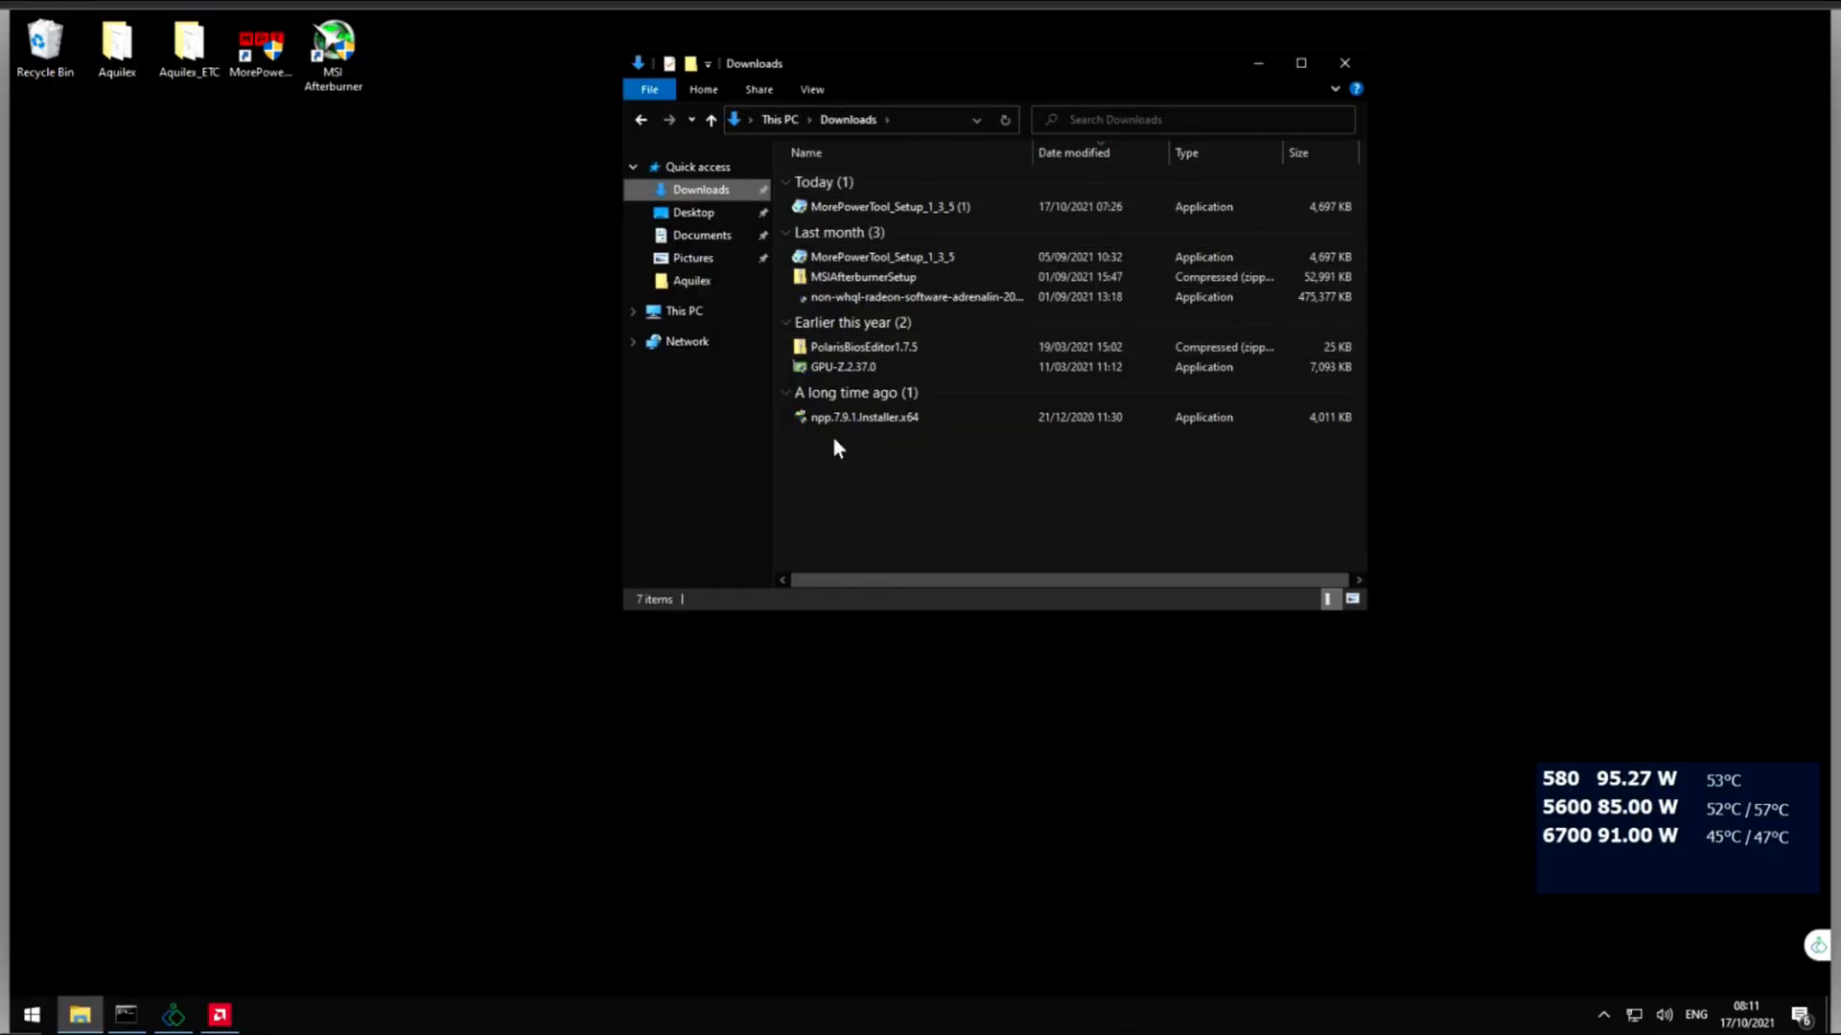
Step: Launch GPU-Z.2.37.0 from the Downloads folder
click(844, 366)
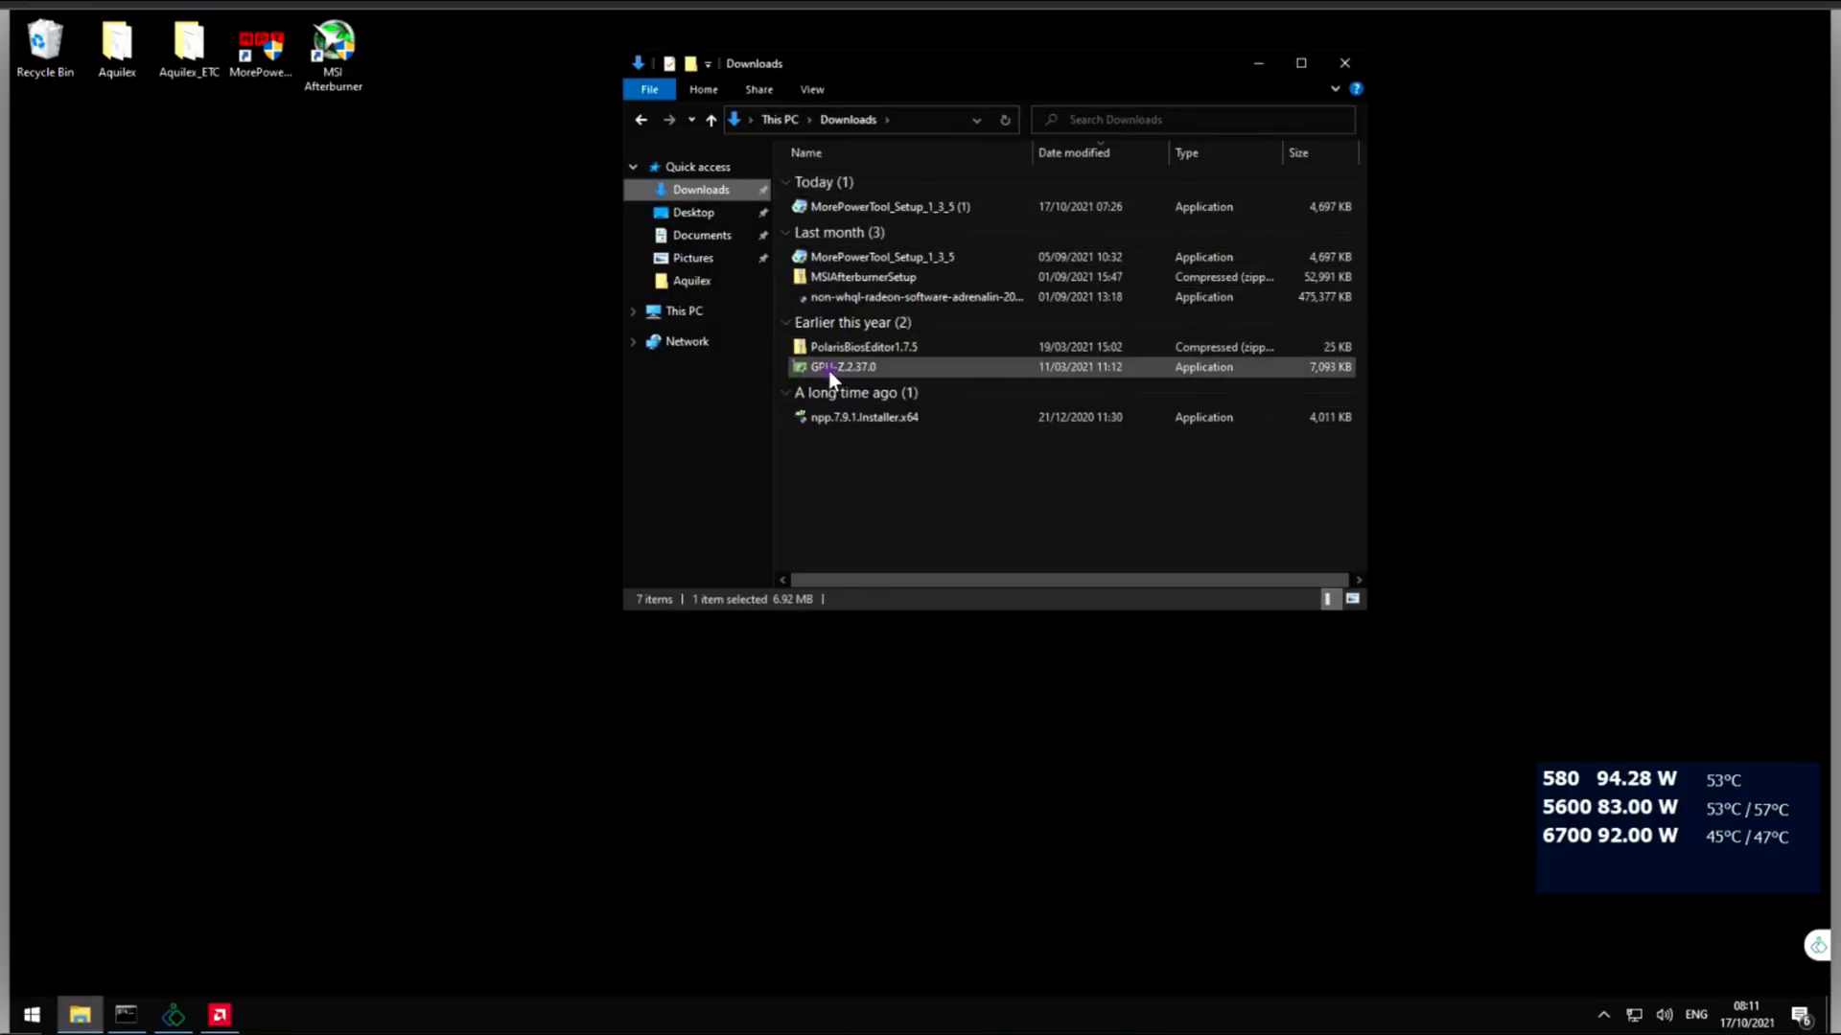
click(844, 366)
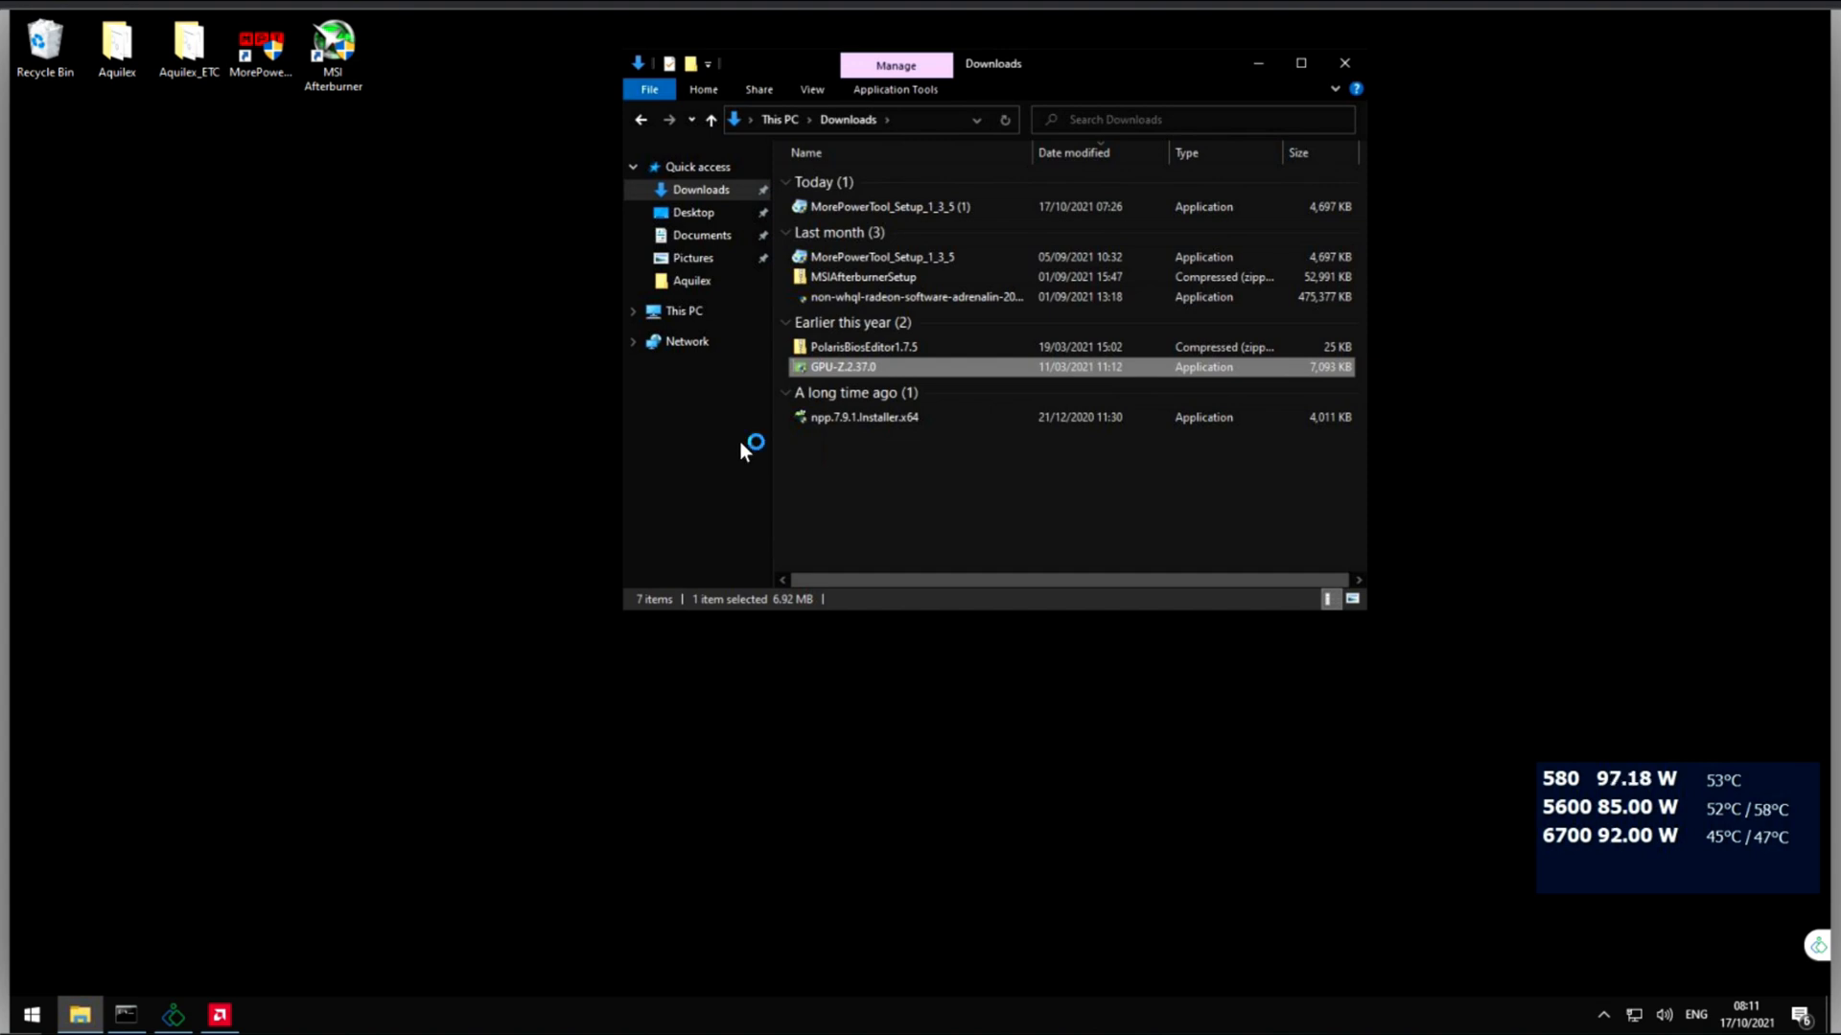
double_click(844, 366)
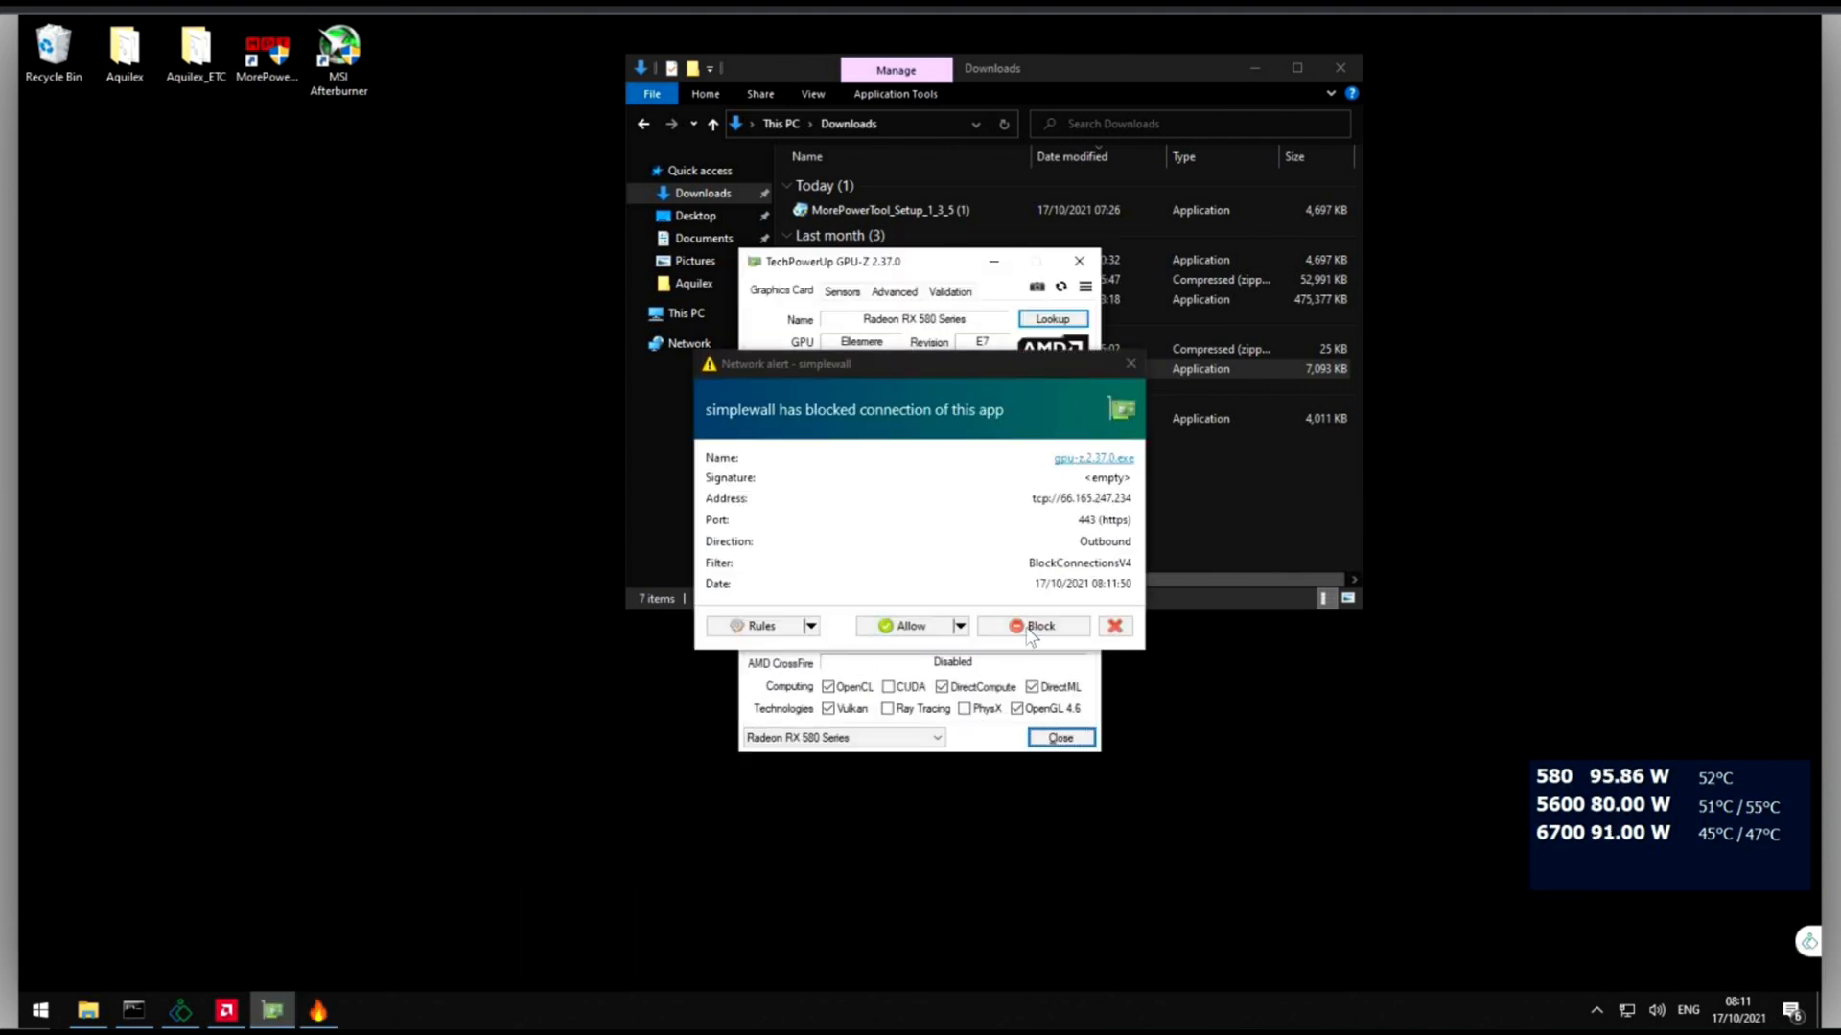
Step: Dismiss the firewall alert, save the RX 6700 XT BIOS as 6700_original.rom, and close GPU-Z
click(1039, 625)
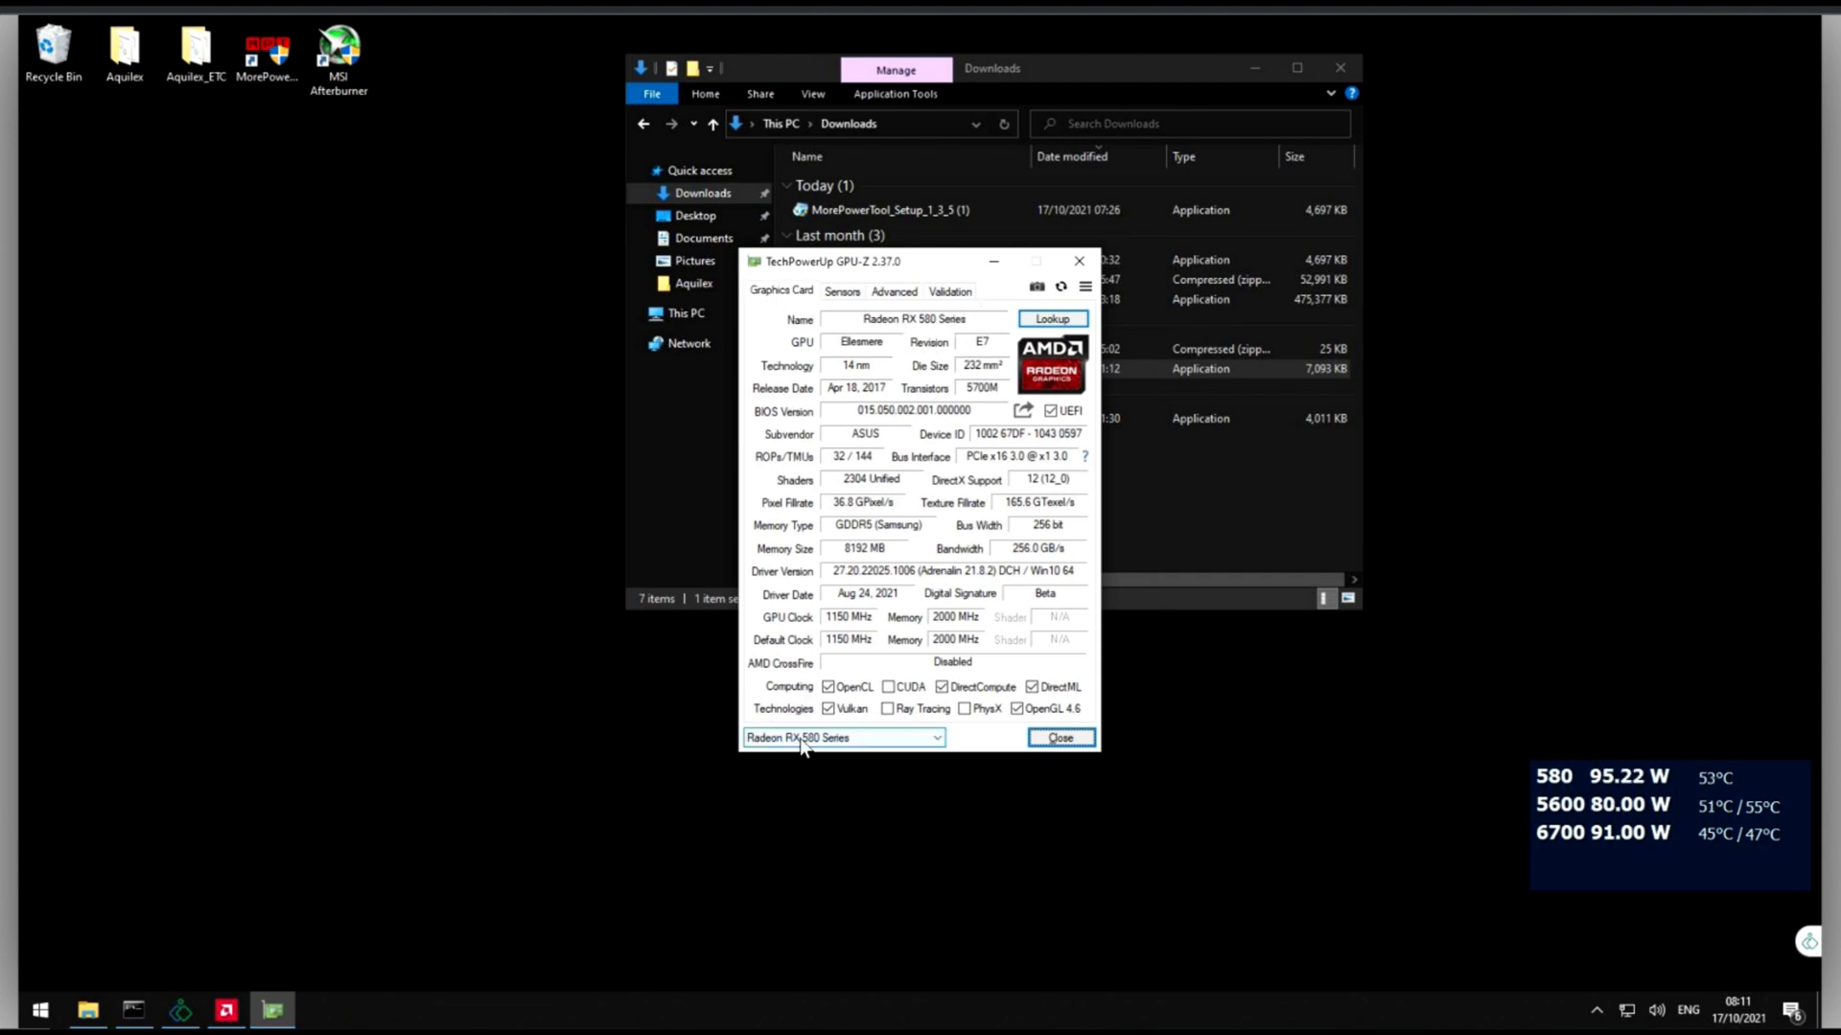
click(842, 736)
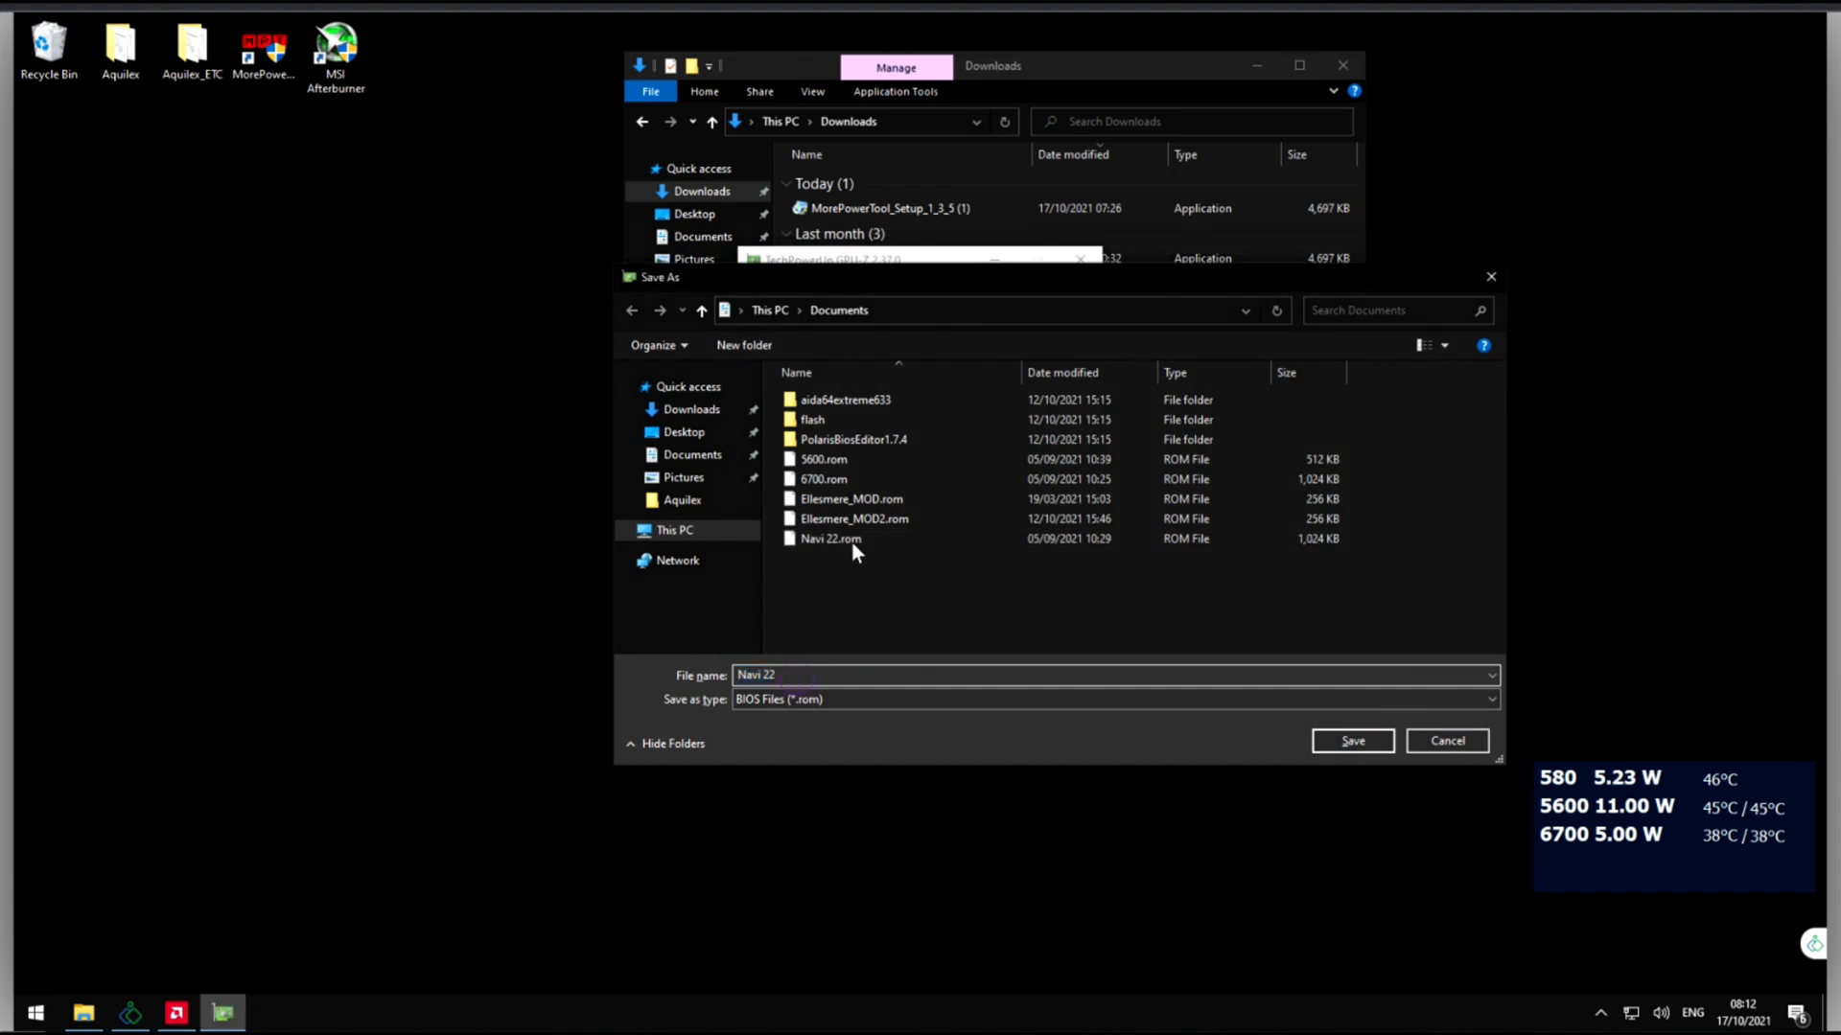
click(830, 537)
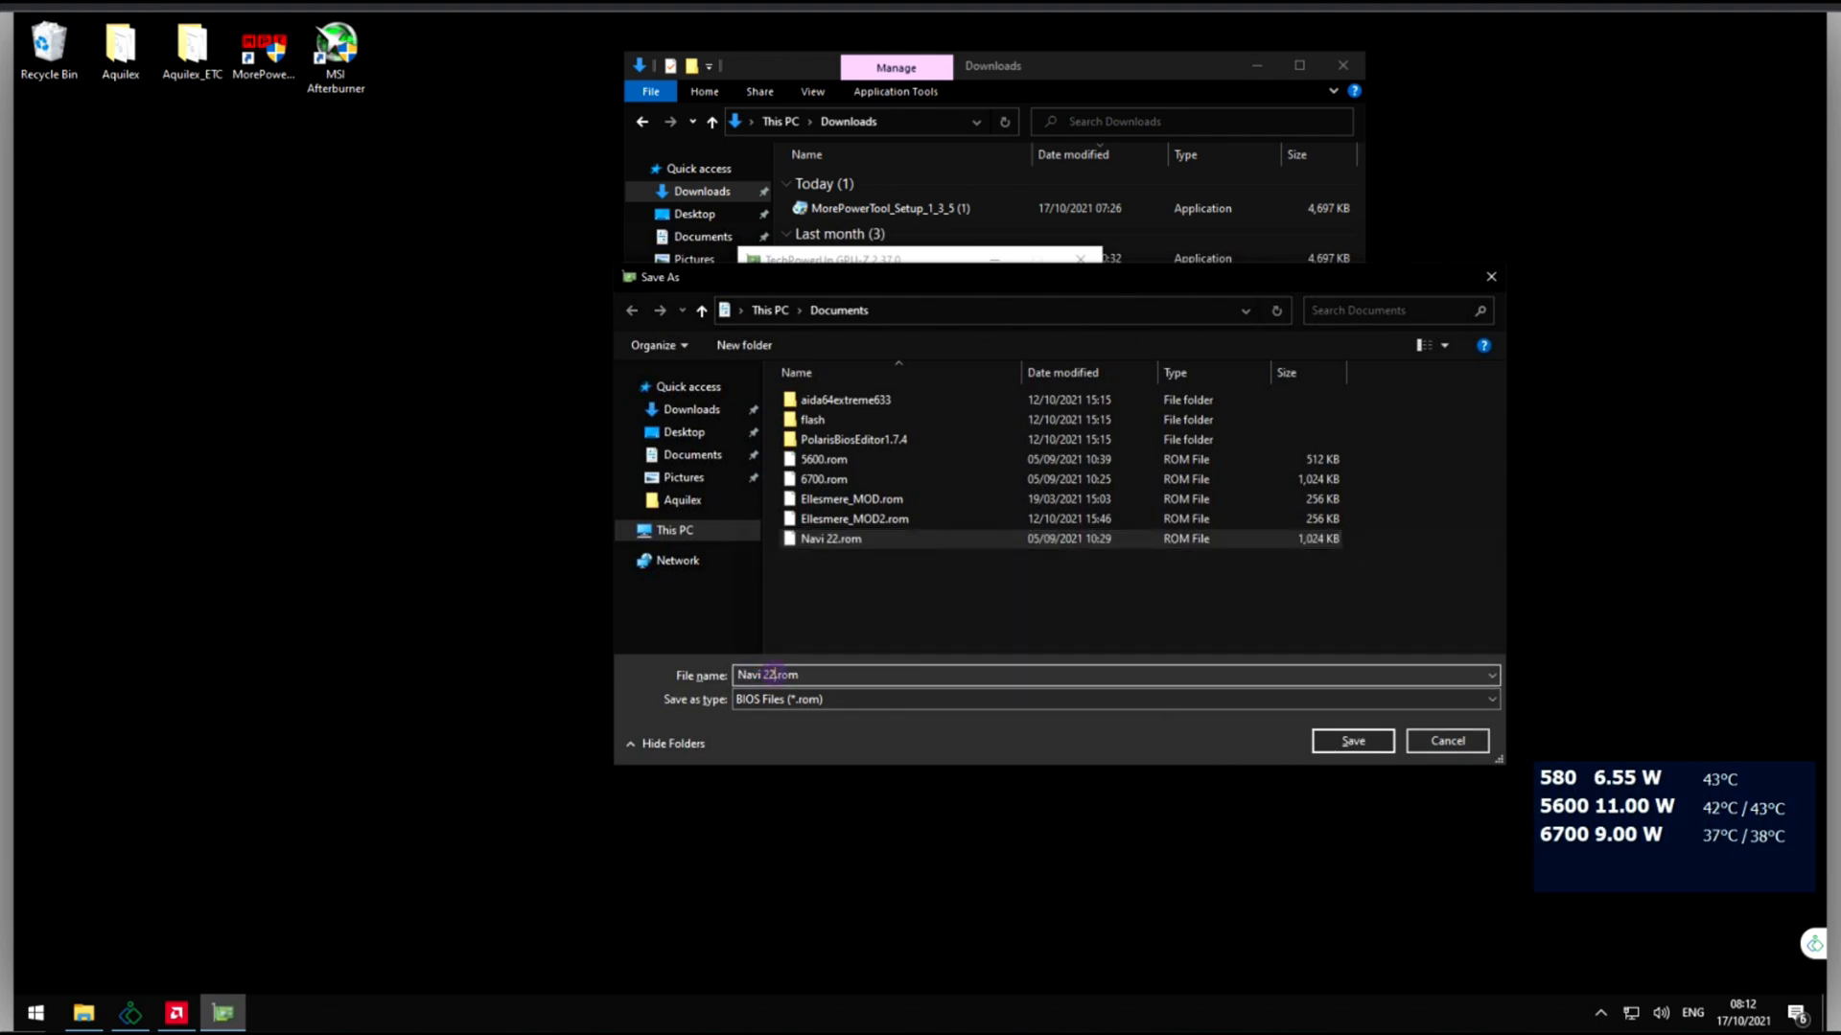
triple_click(823, 673)
text(6700)
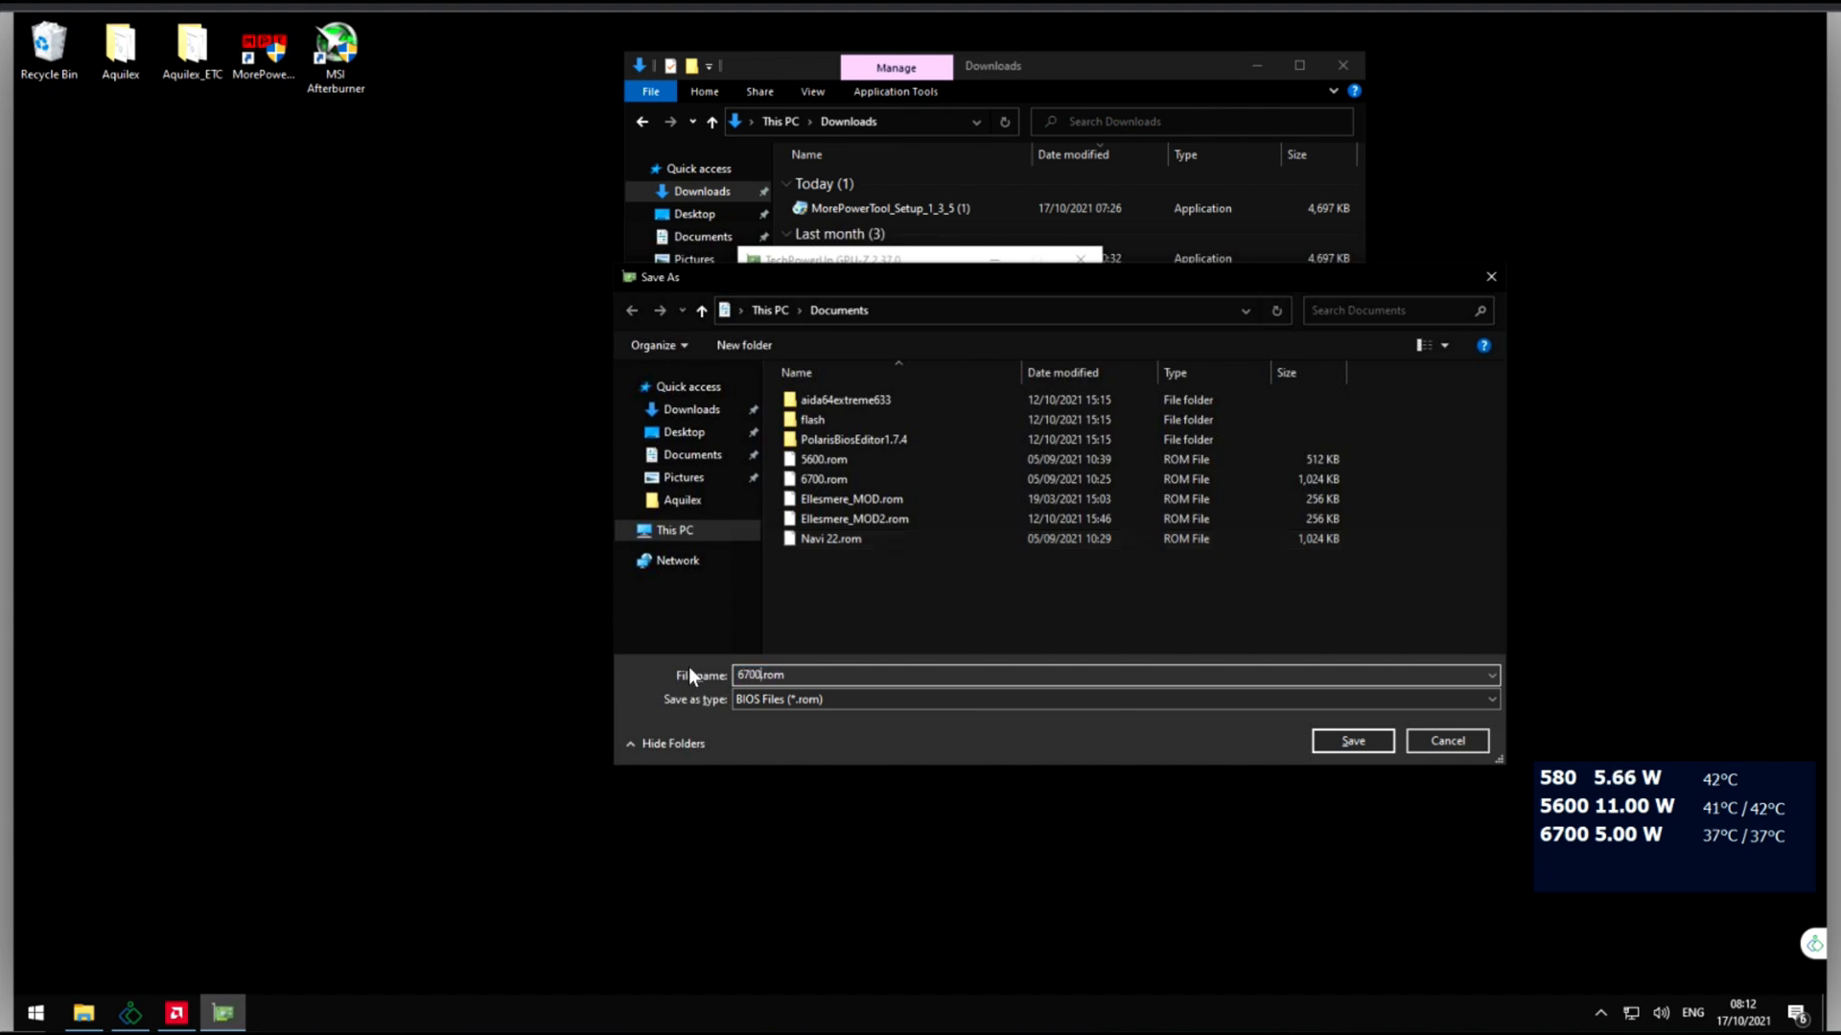
text(_original)
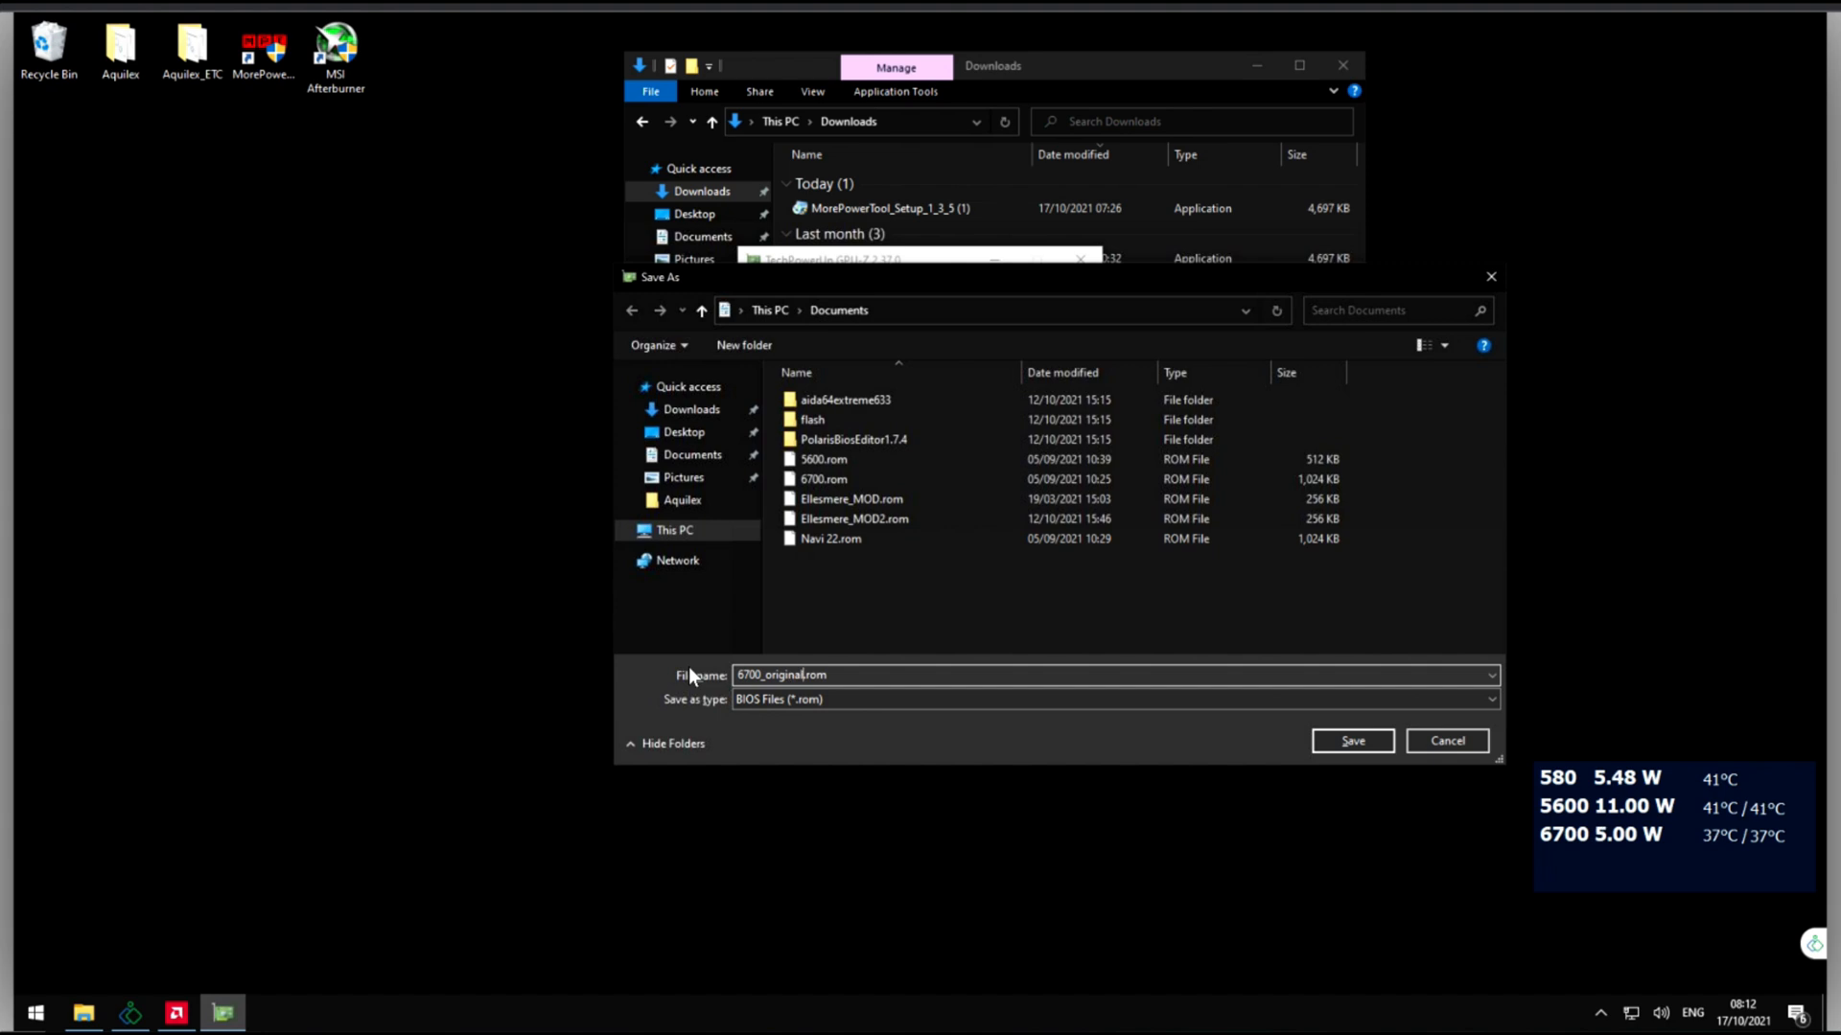
click(1350, 740)
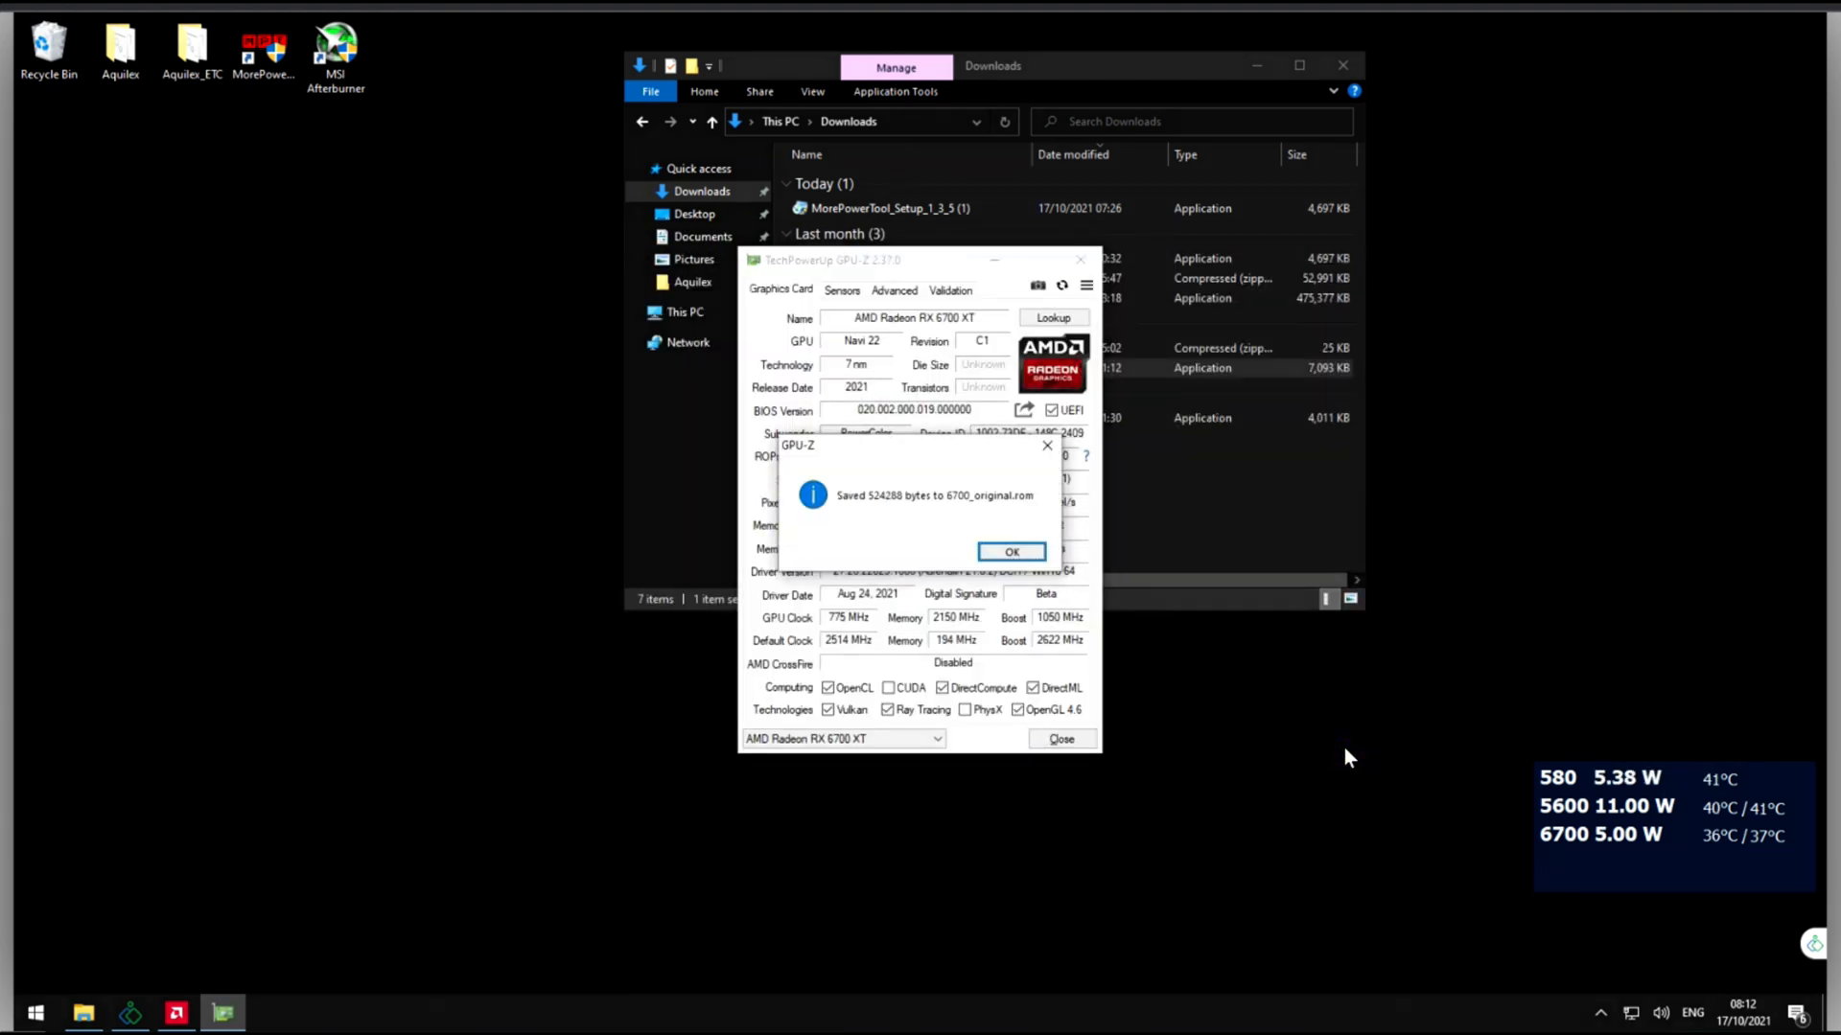
click(1011, 552)
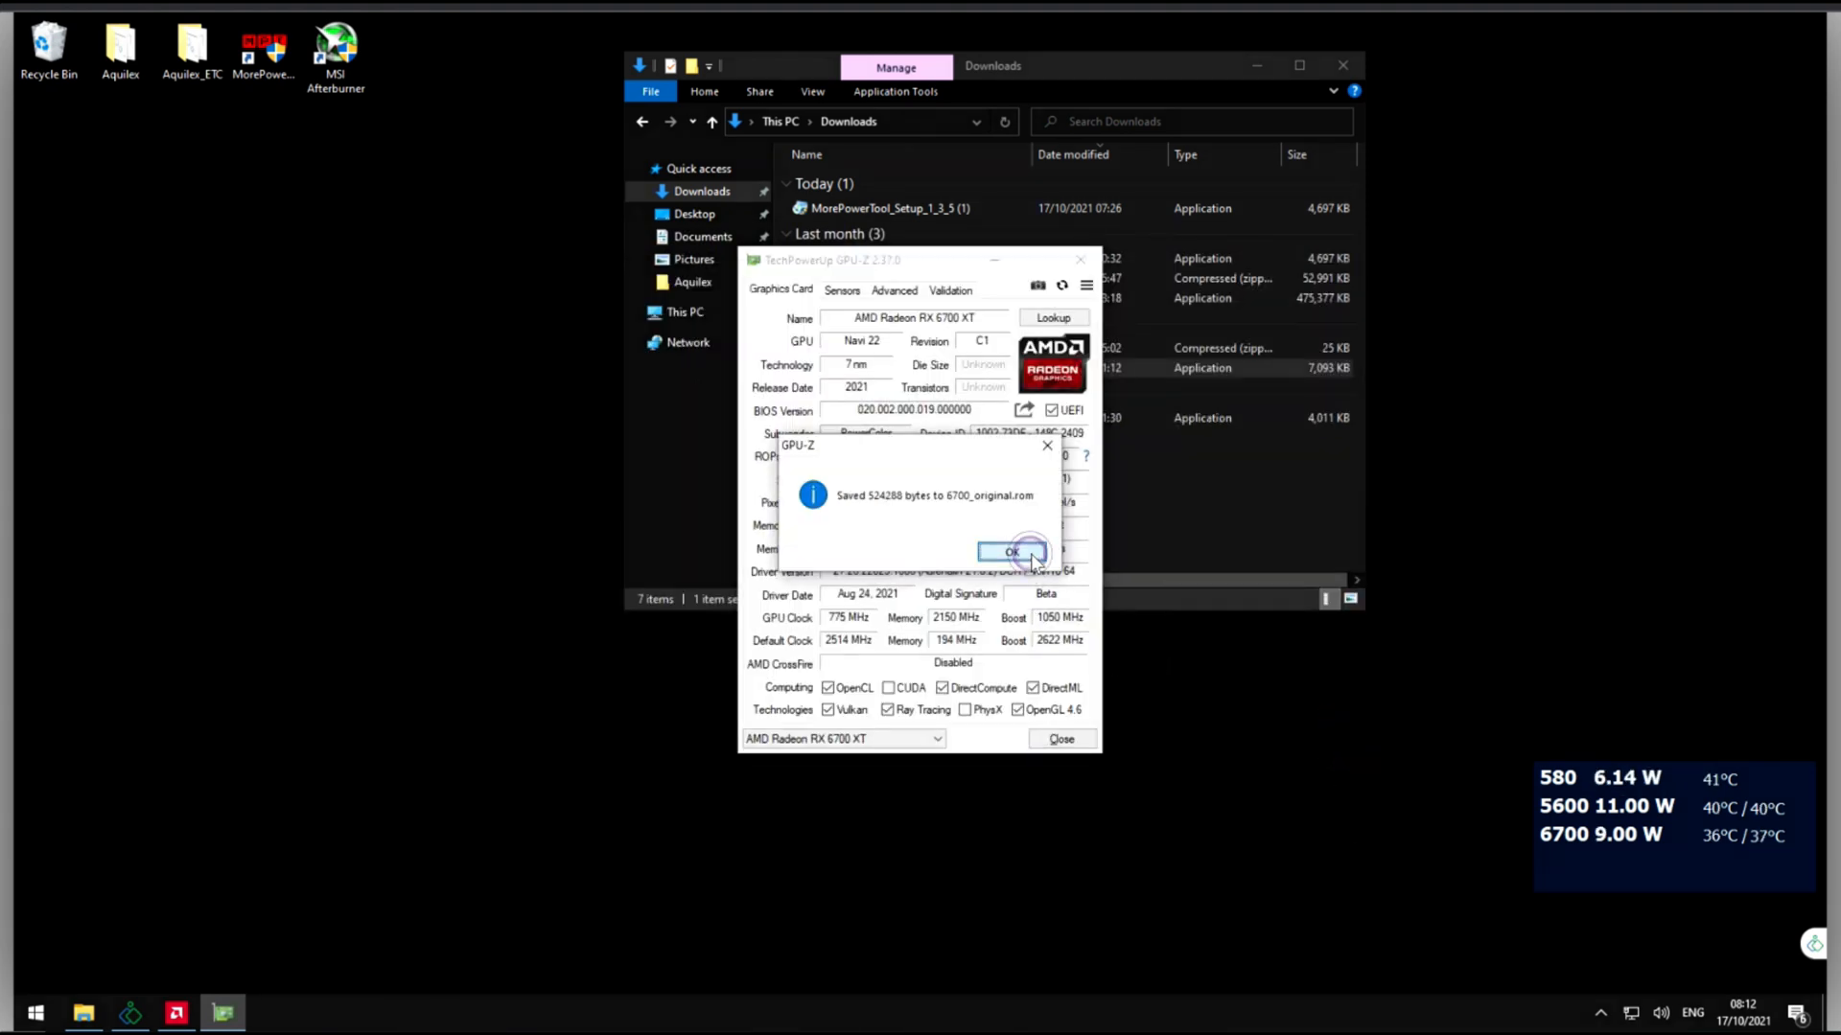
click(1010, 553)
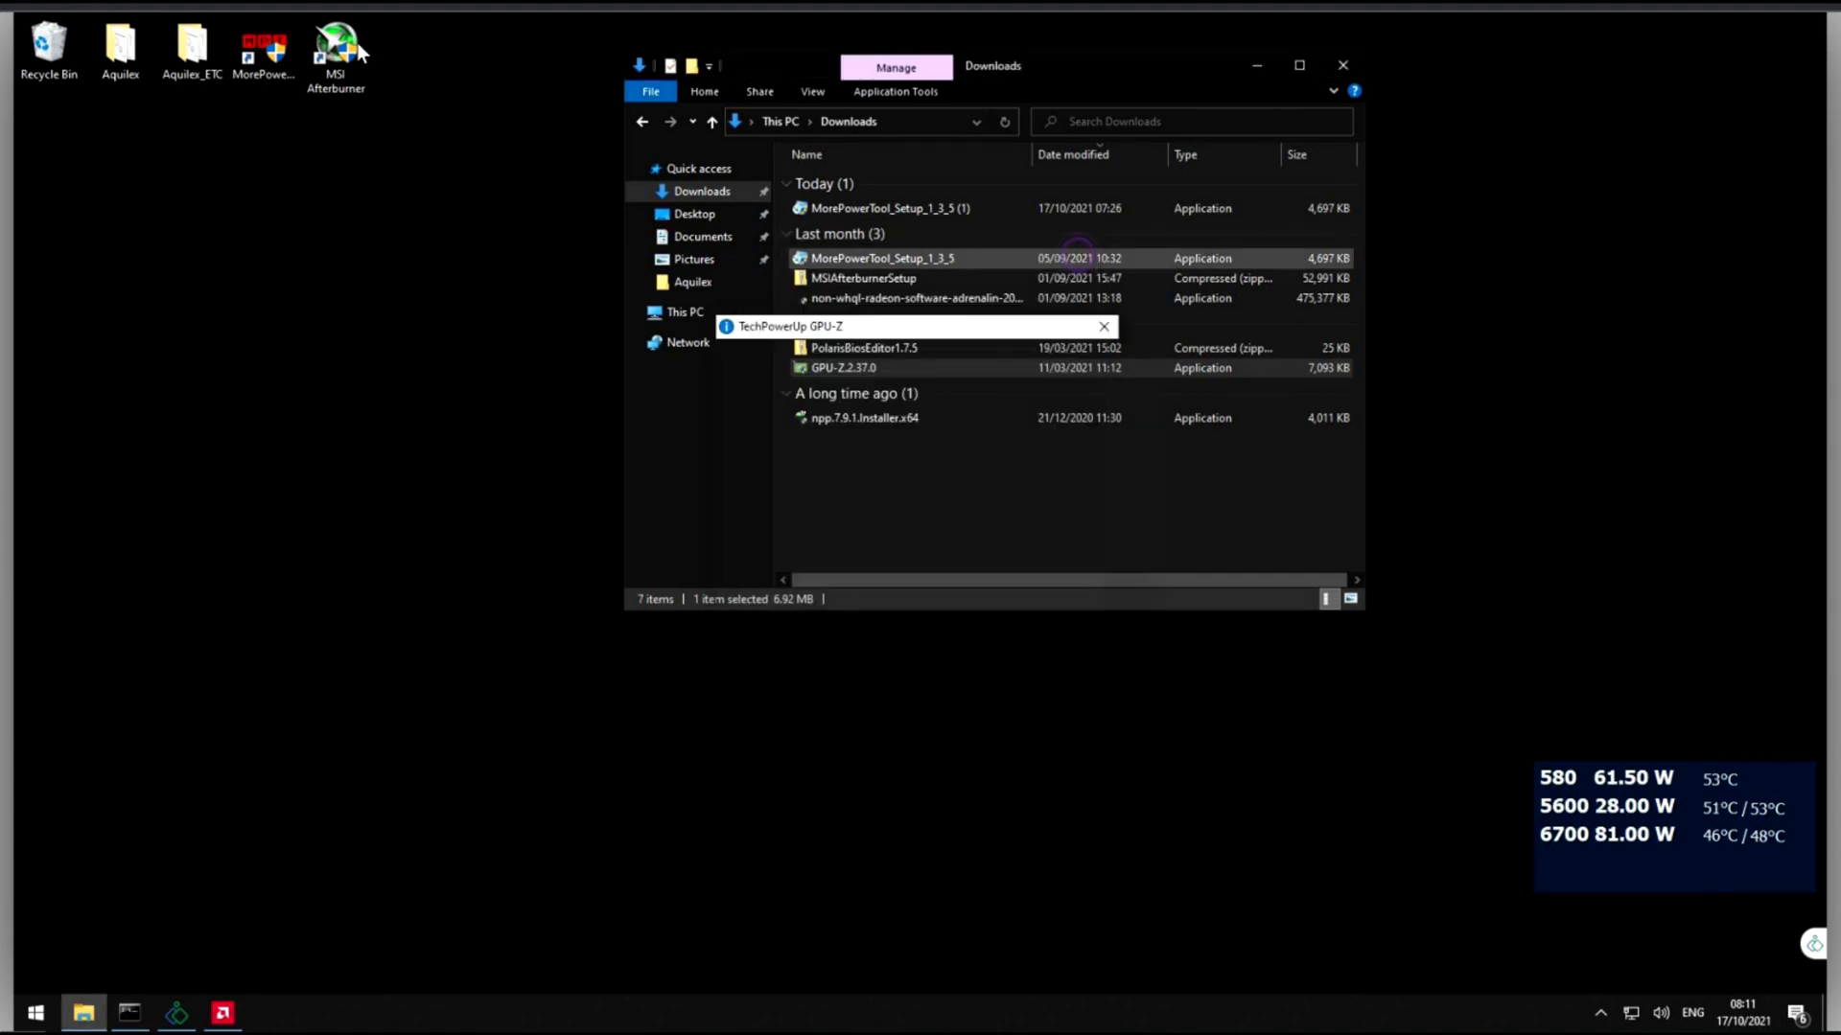
Step: Launch MorePowerTool with the RX 6700 XT and set Power Limit Min to 50%
double_click(882, 257)
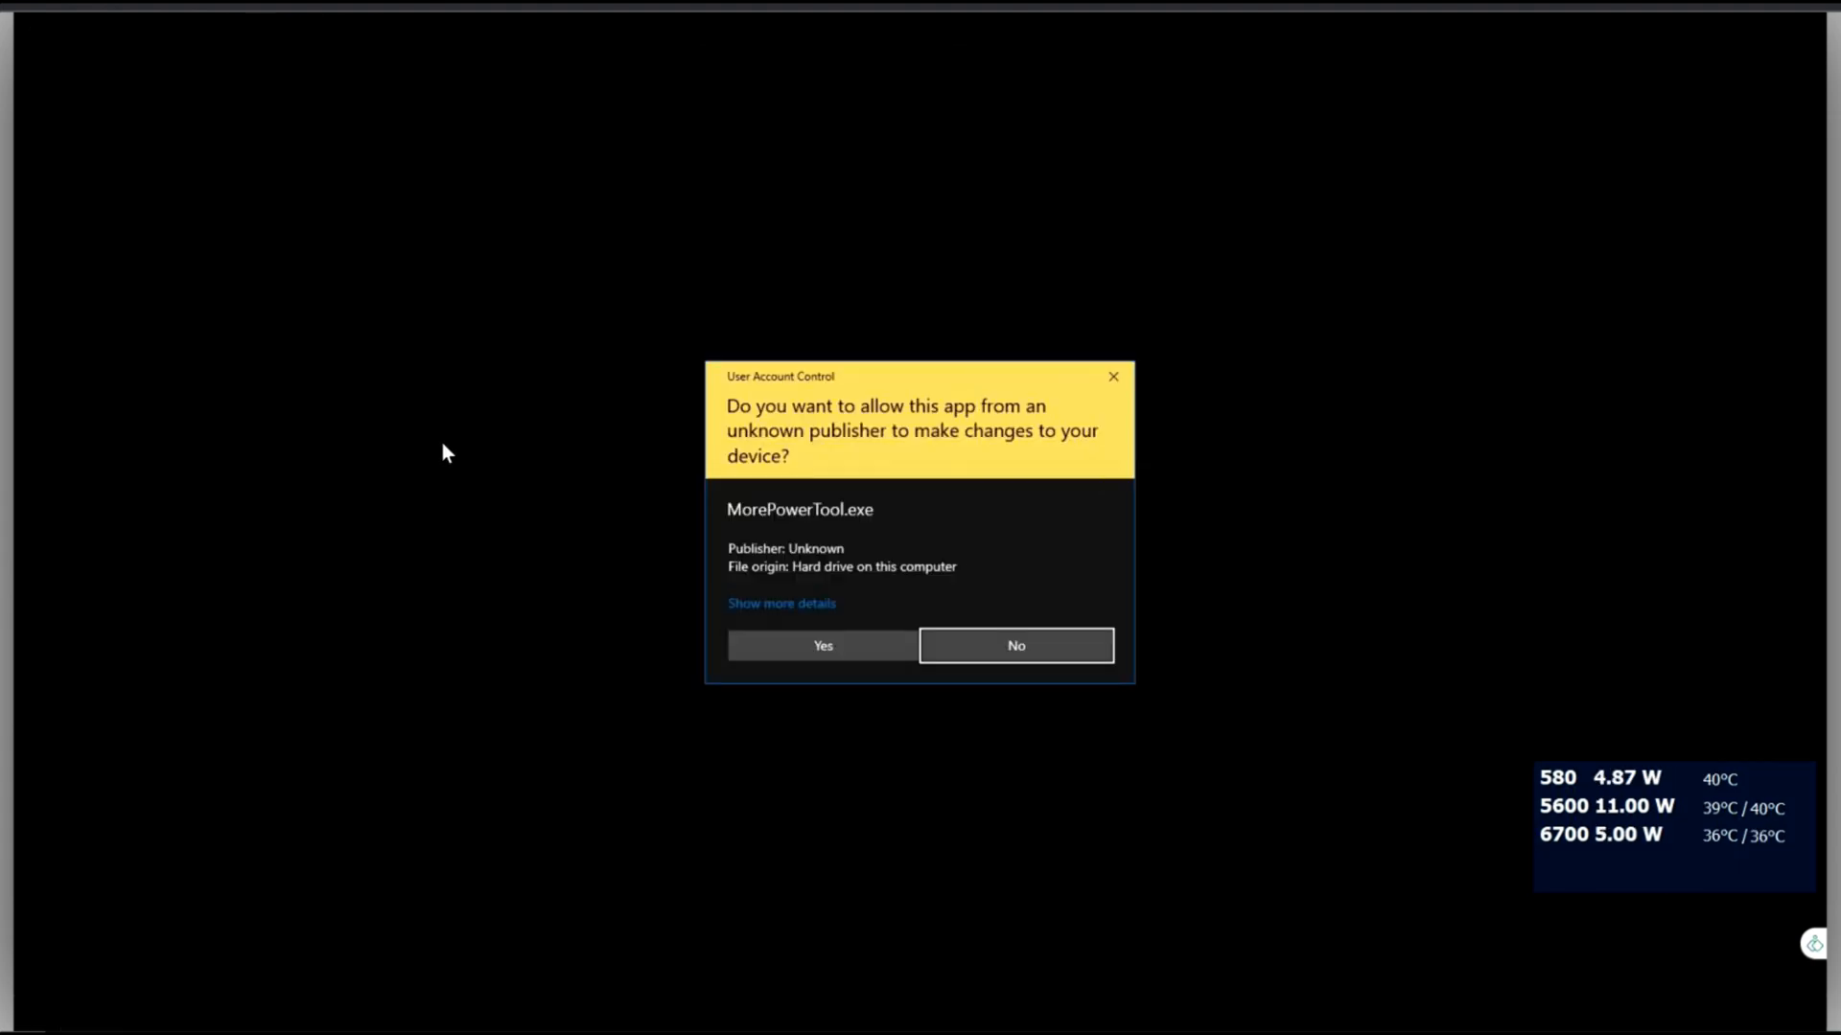
click(822, 644)
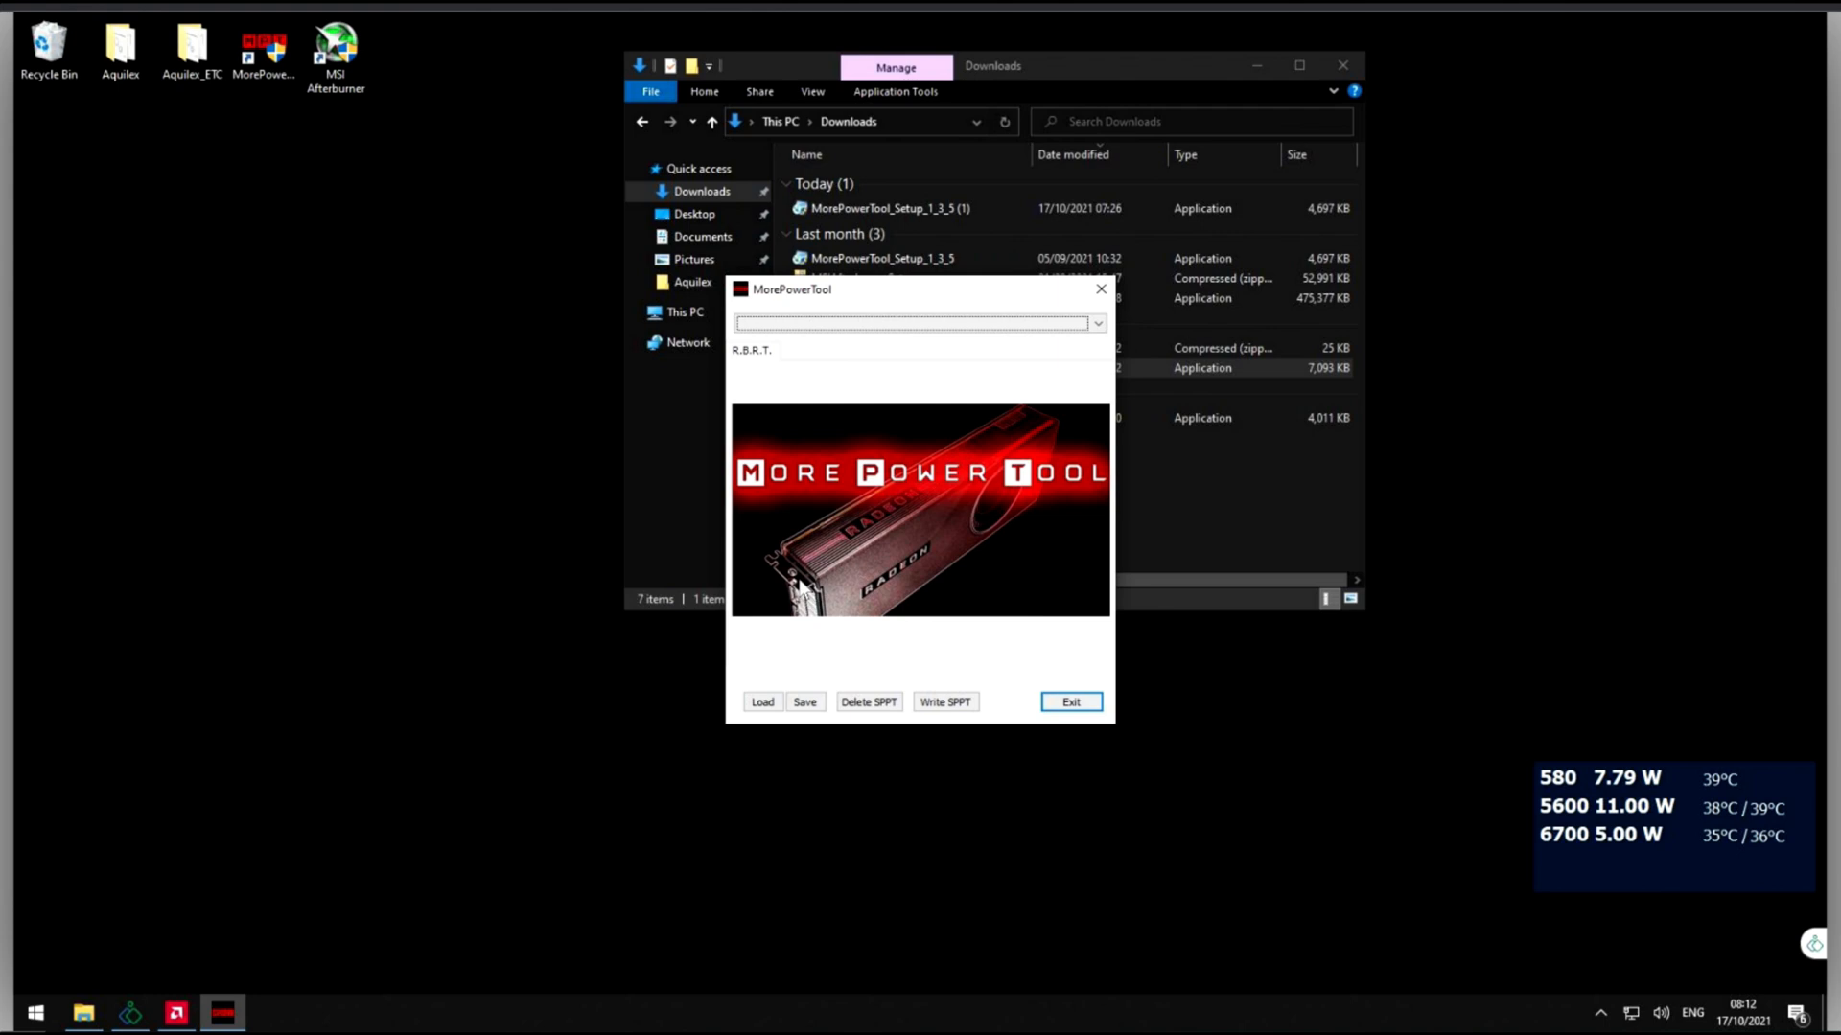
click(1095, 322)
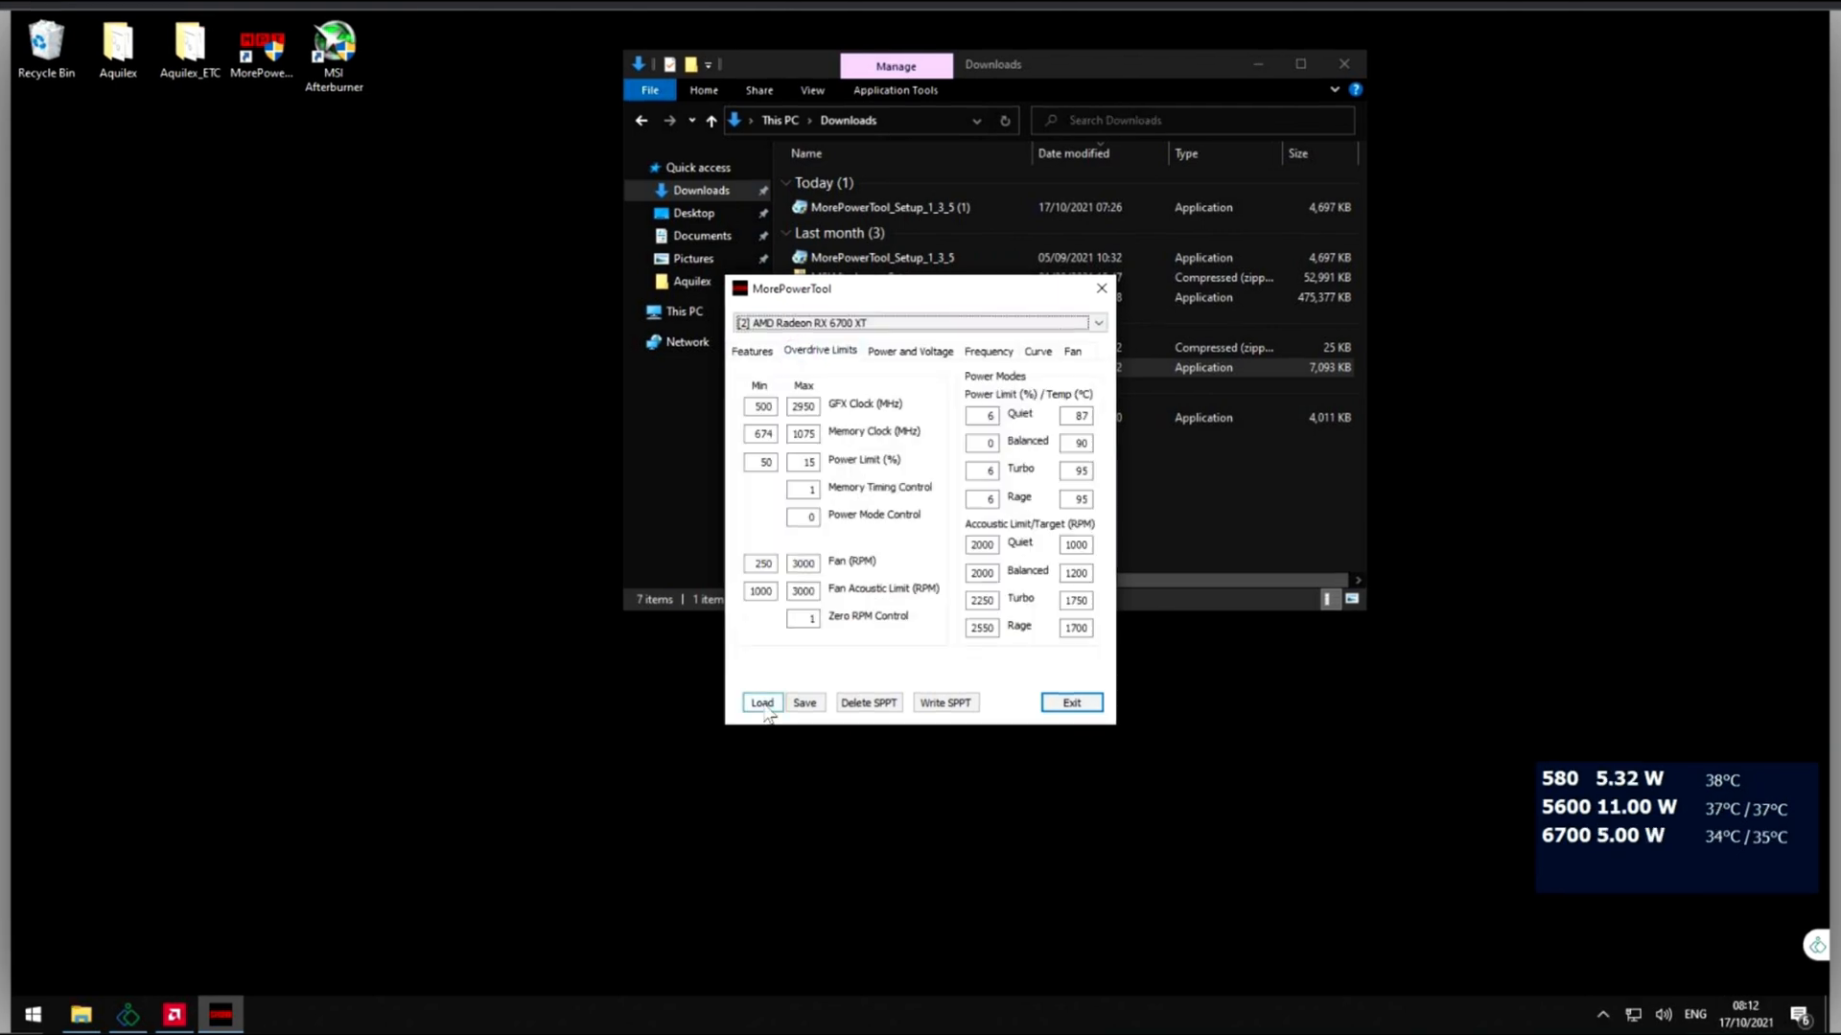
click(761, 702)
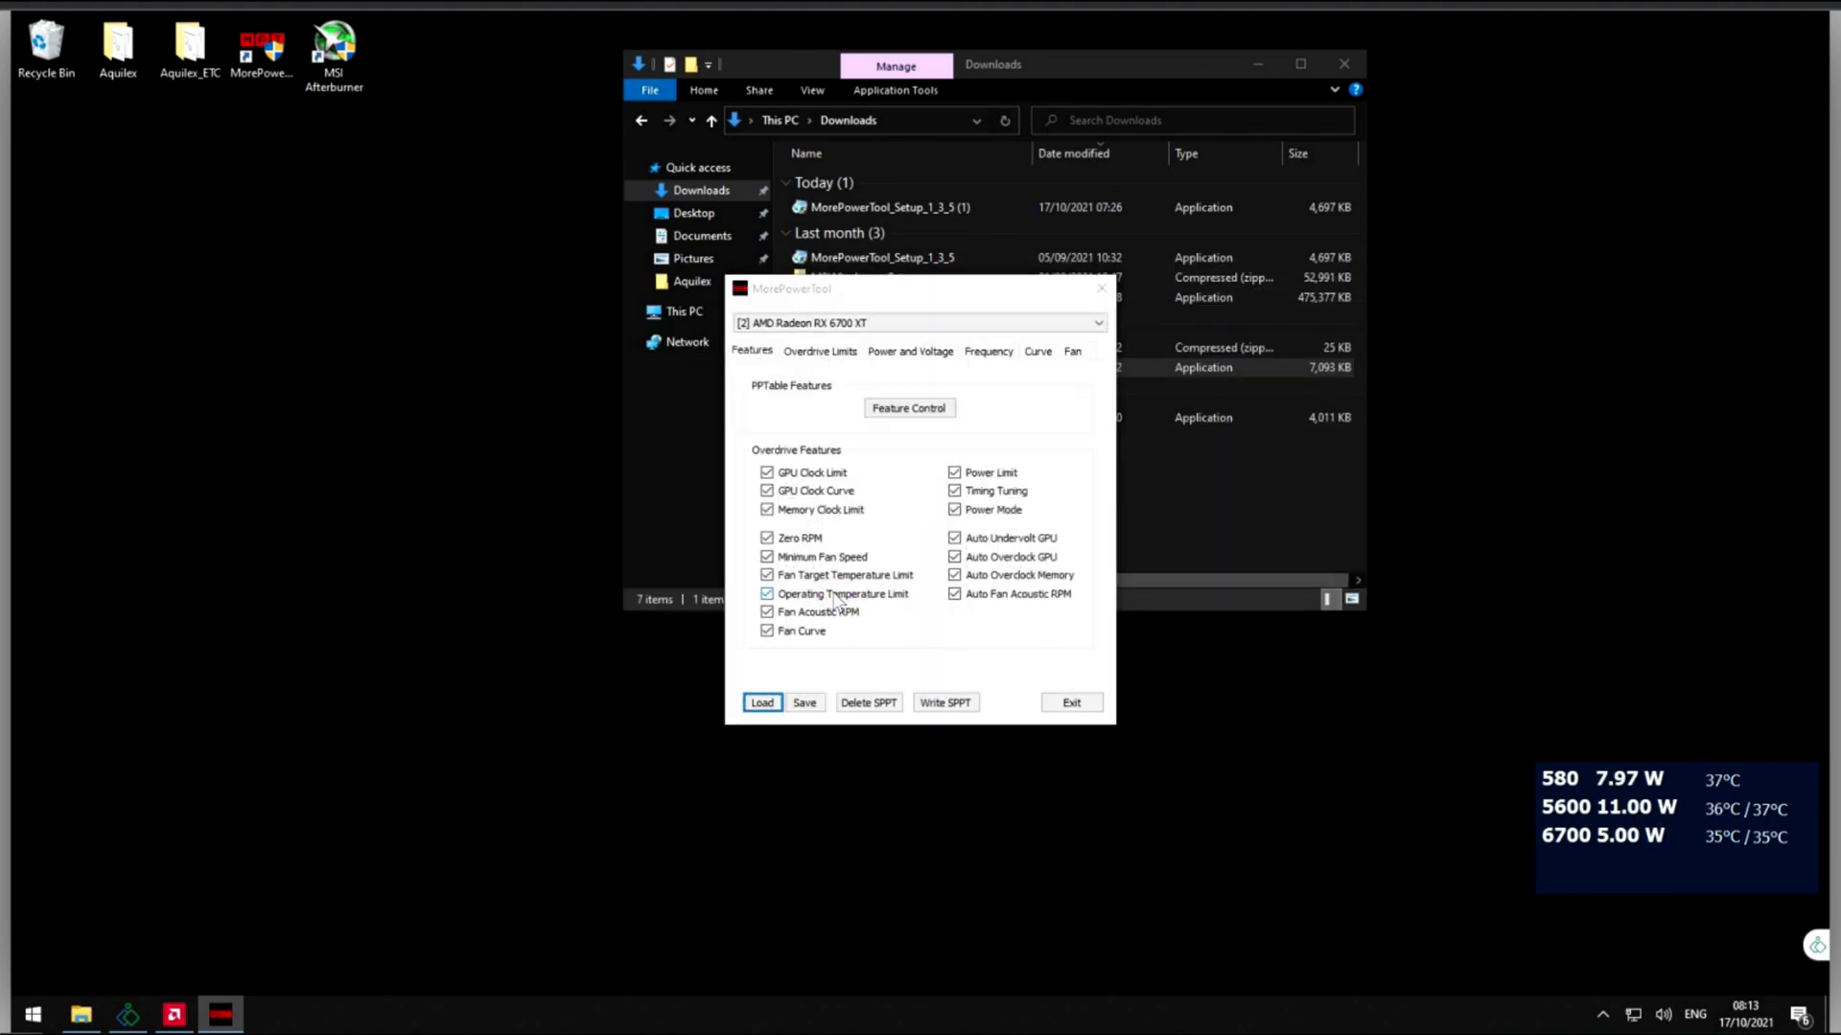
click(818, 351)
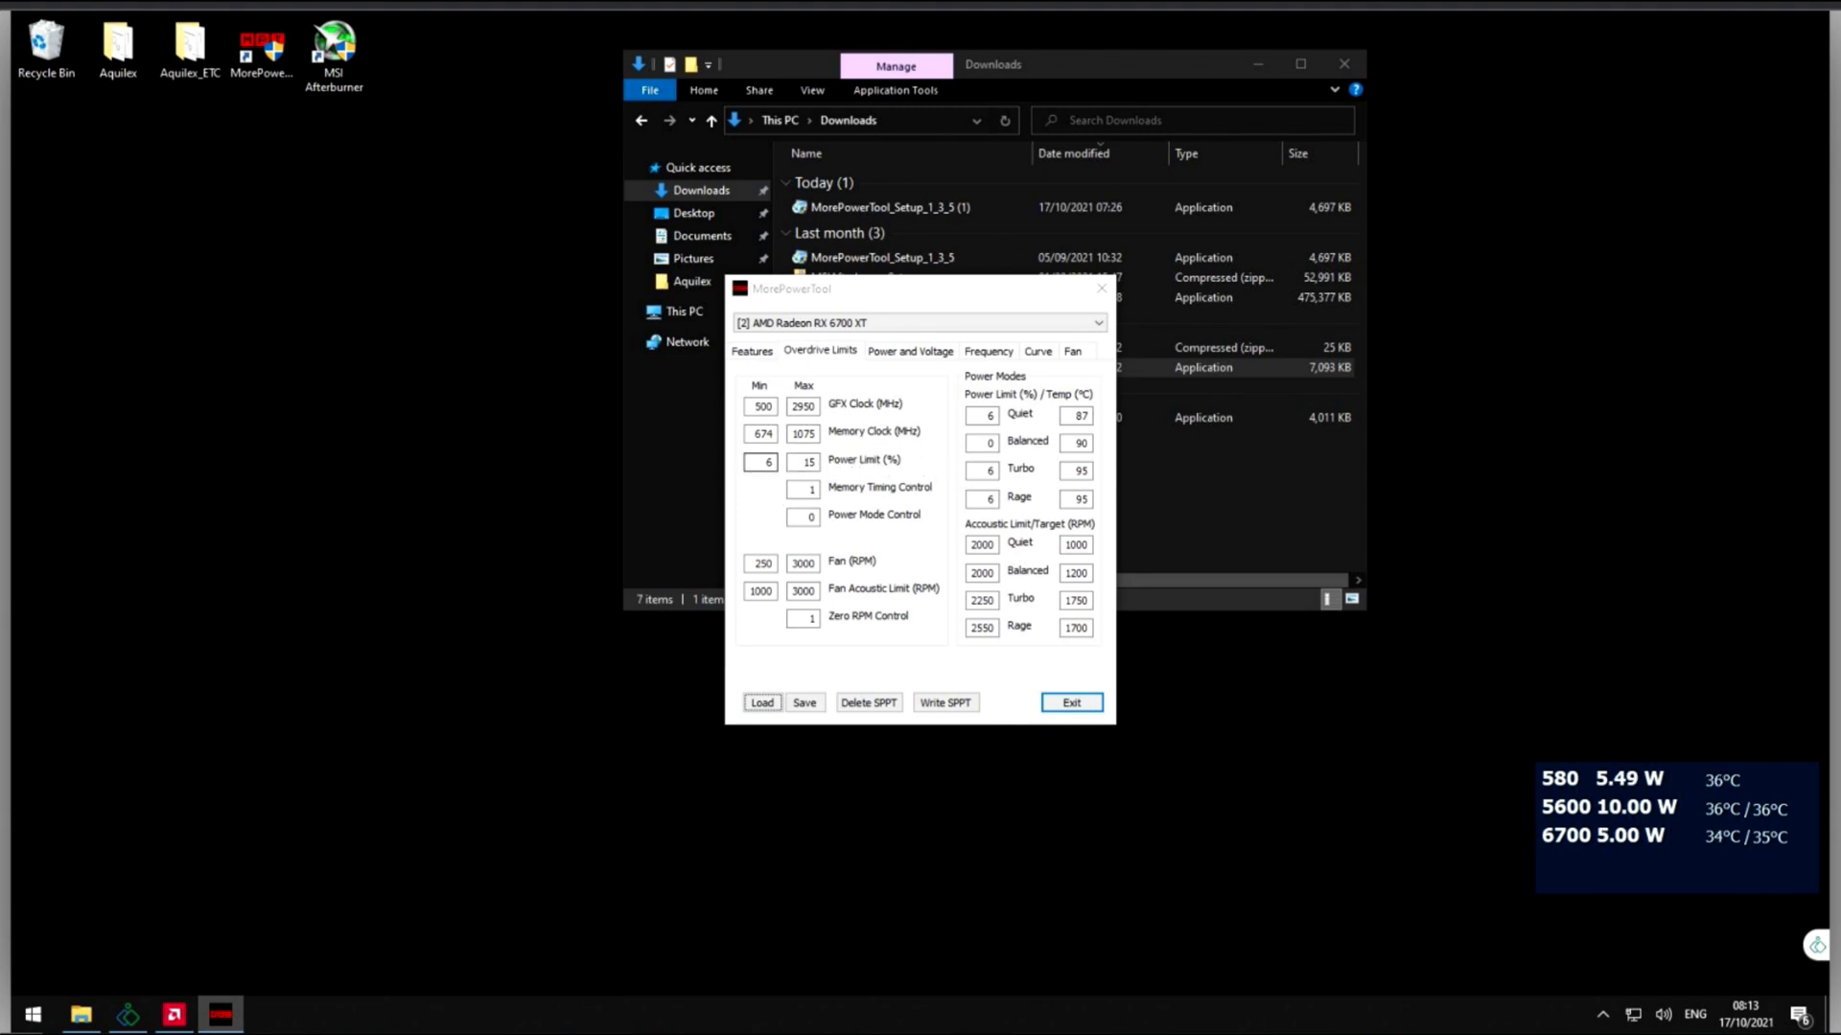
click(761, 462)
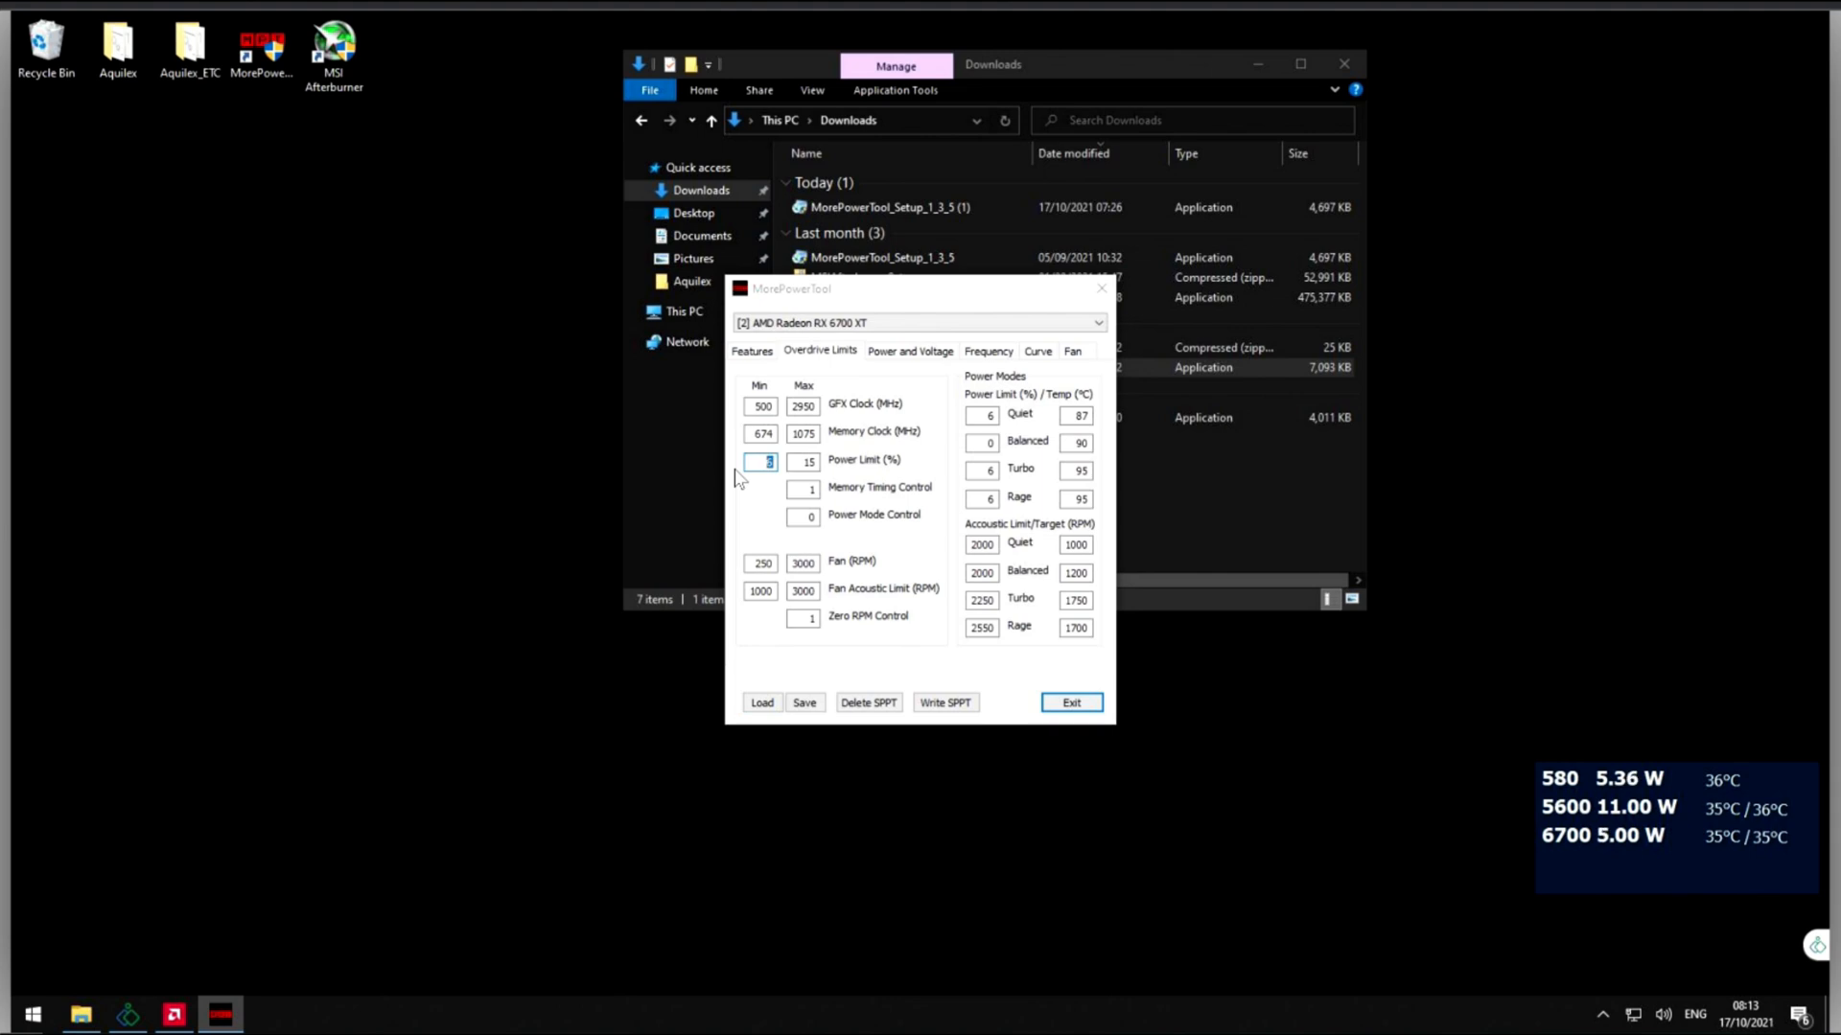
text(50)
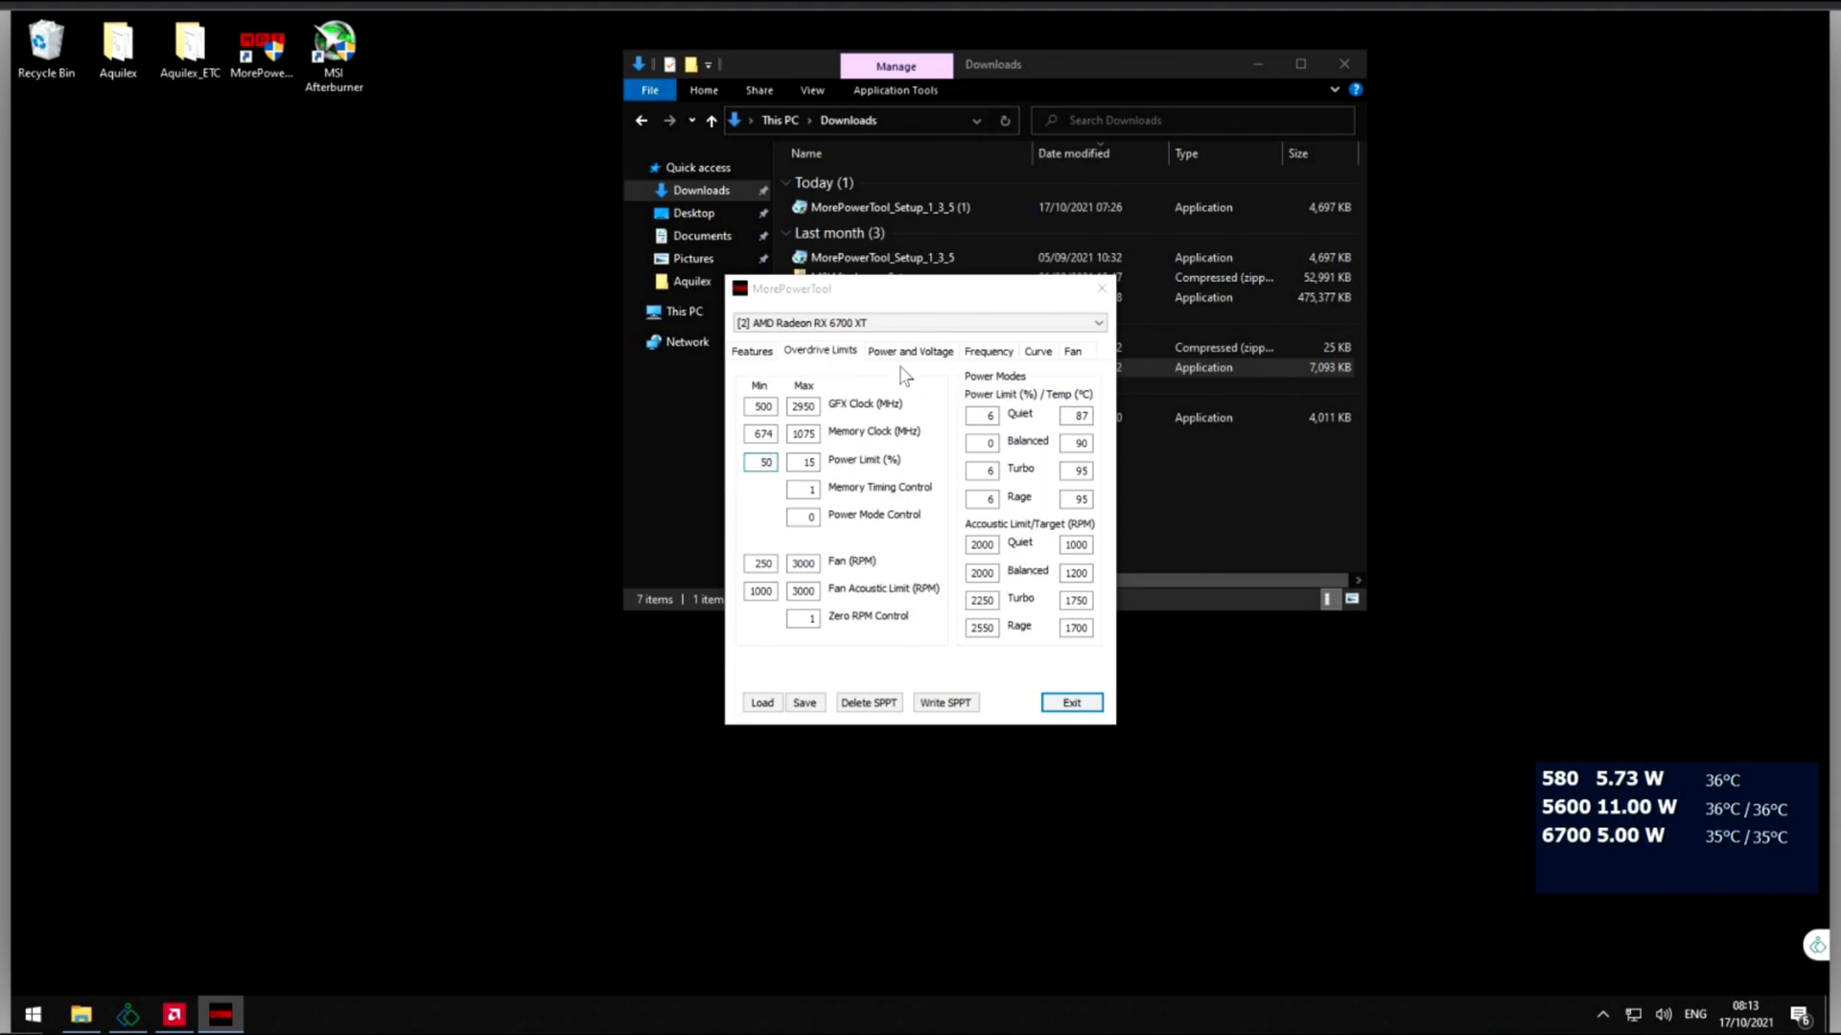
Step: Set Minimum Voltage GFX and SoC to 800 mV and write the SPPT to the card
click(909, 350)
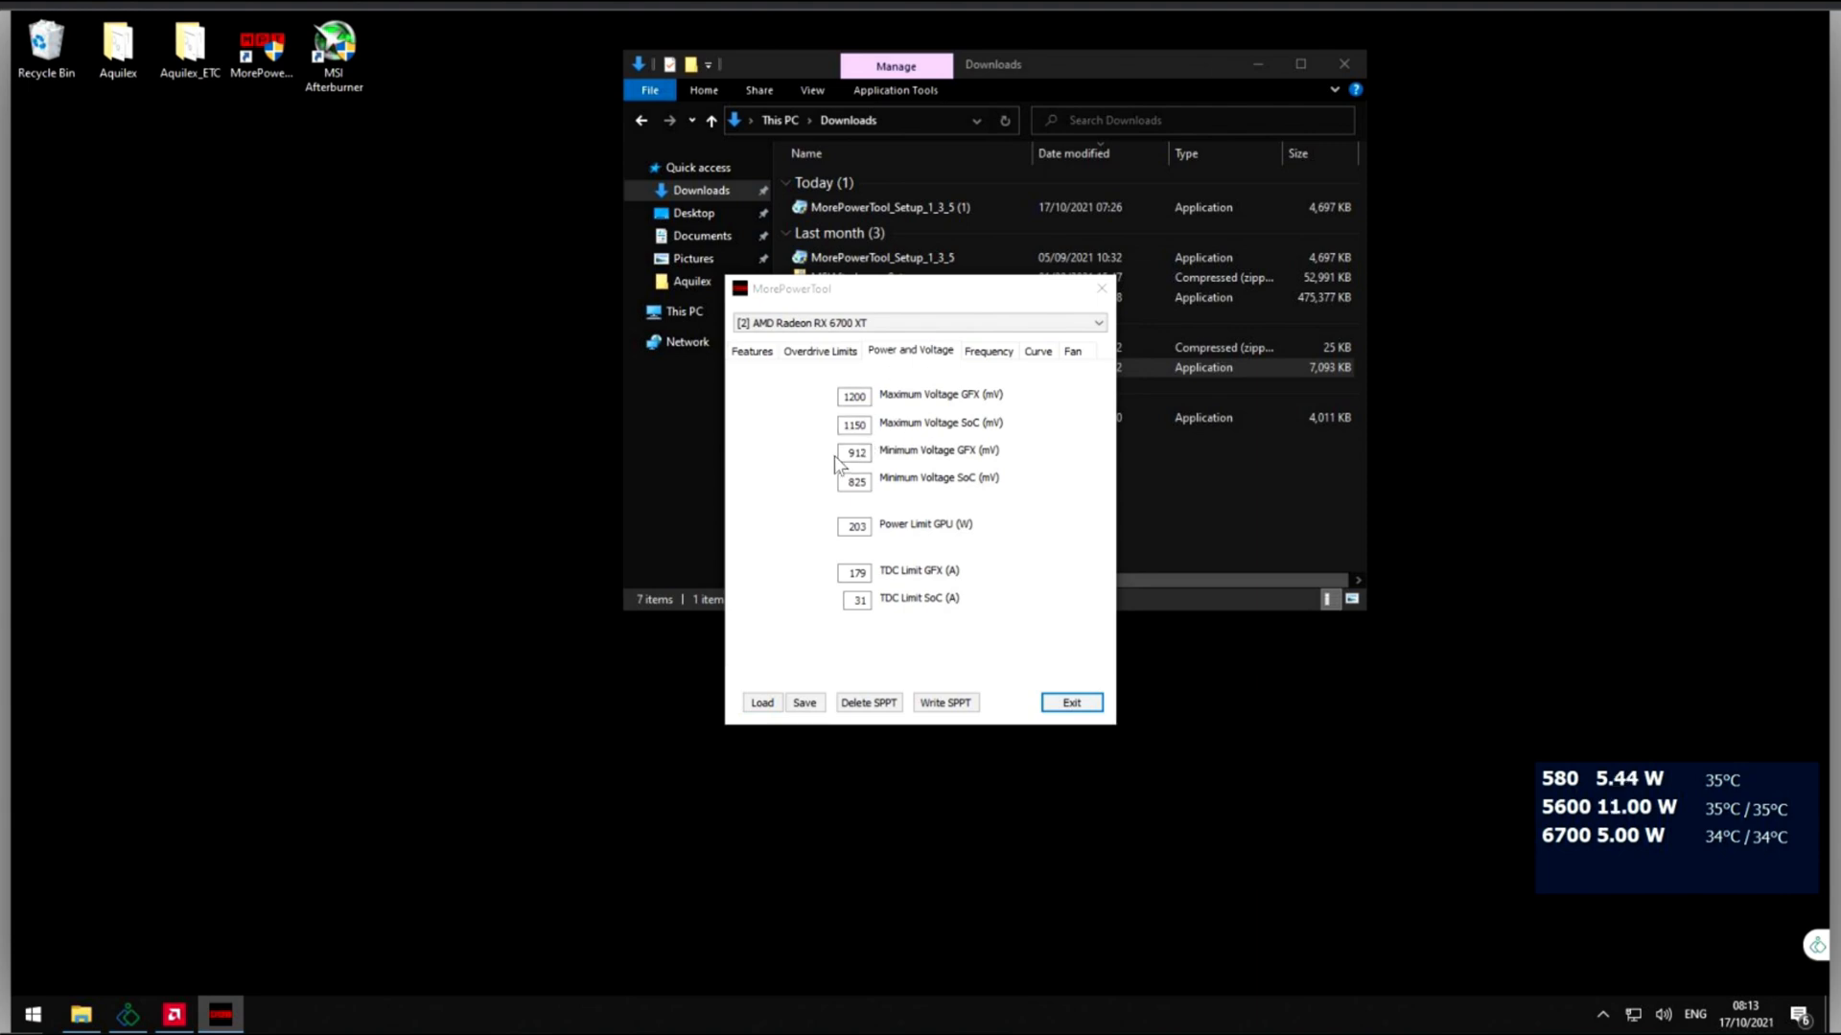
click(855, 452)
text(800)
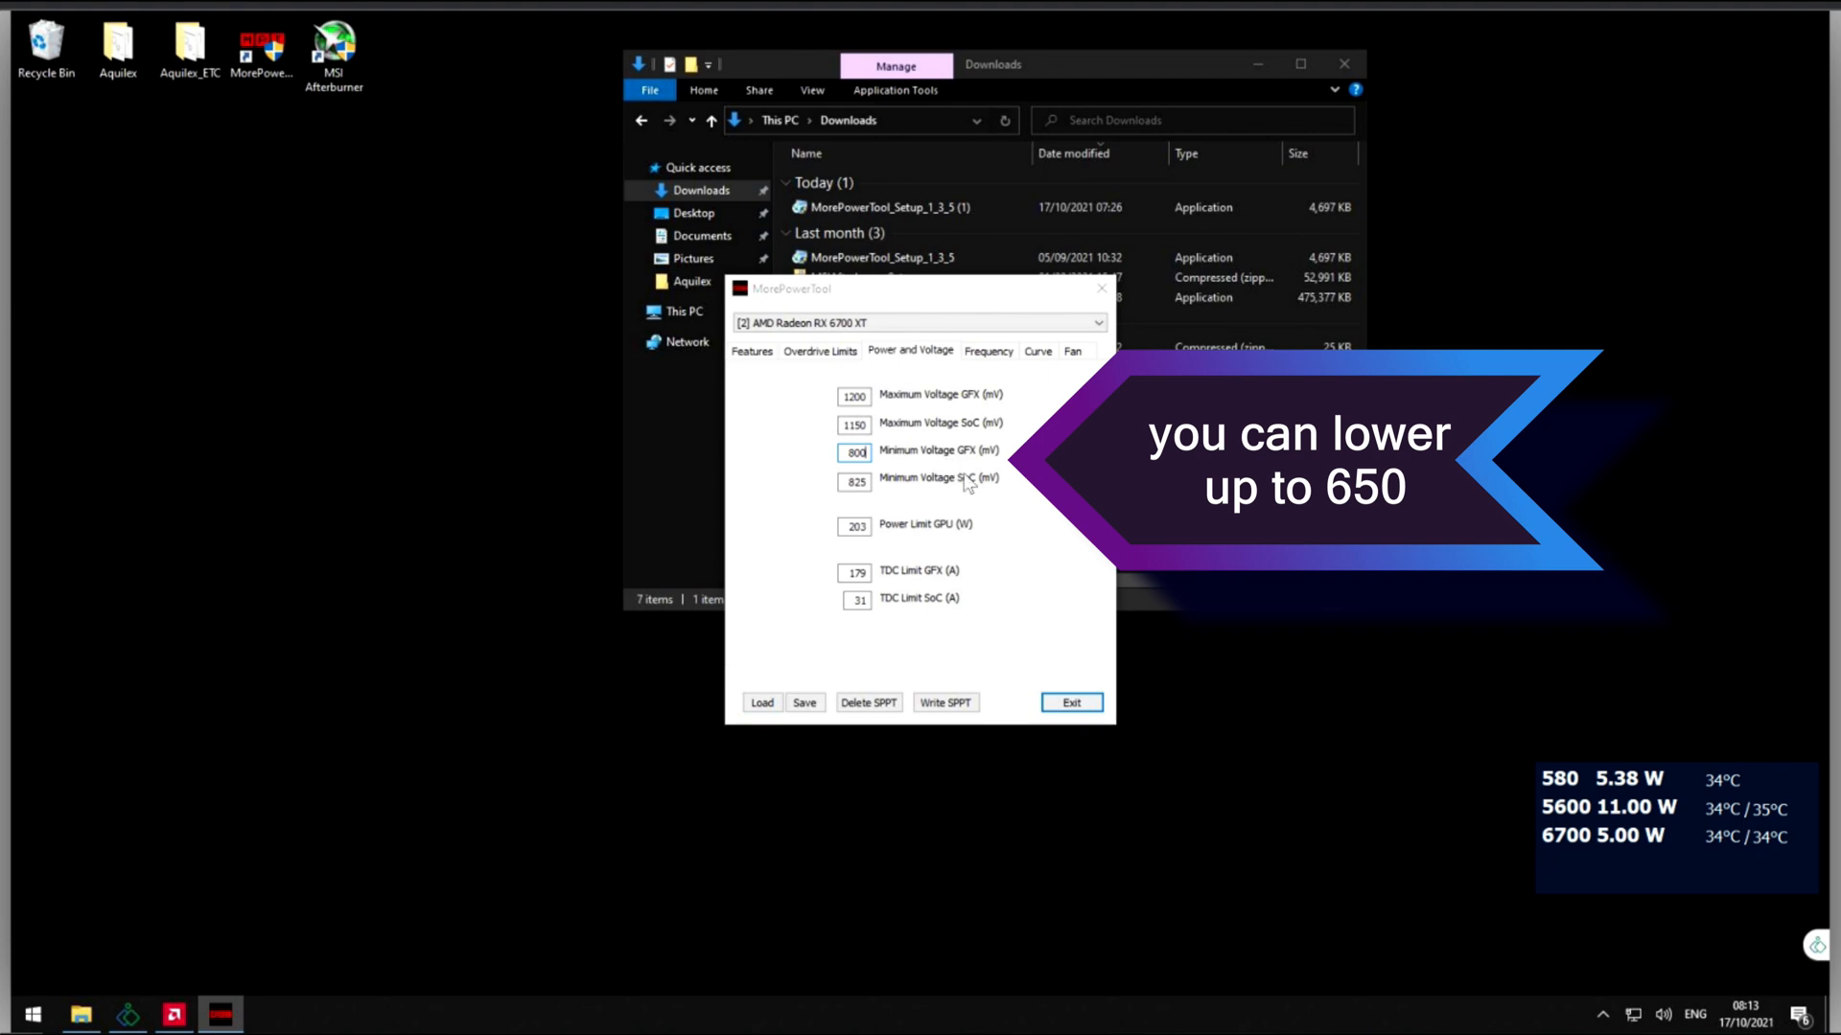
click(855, 482)
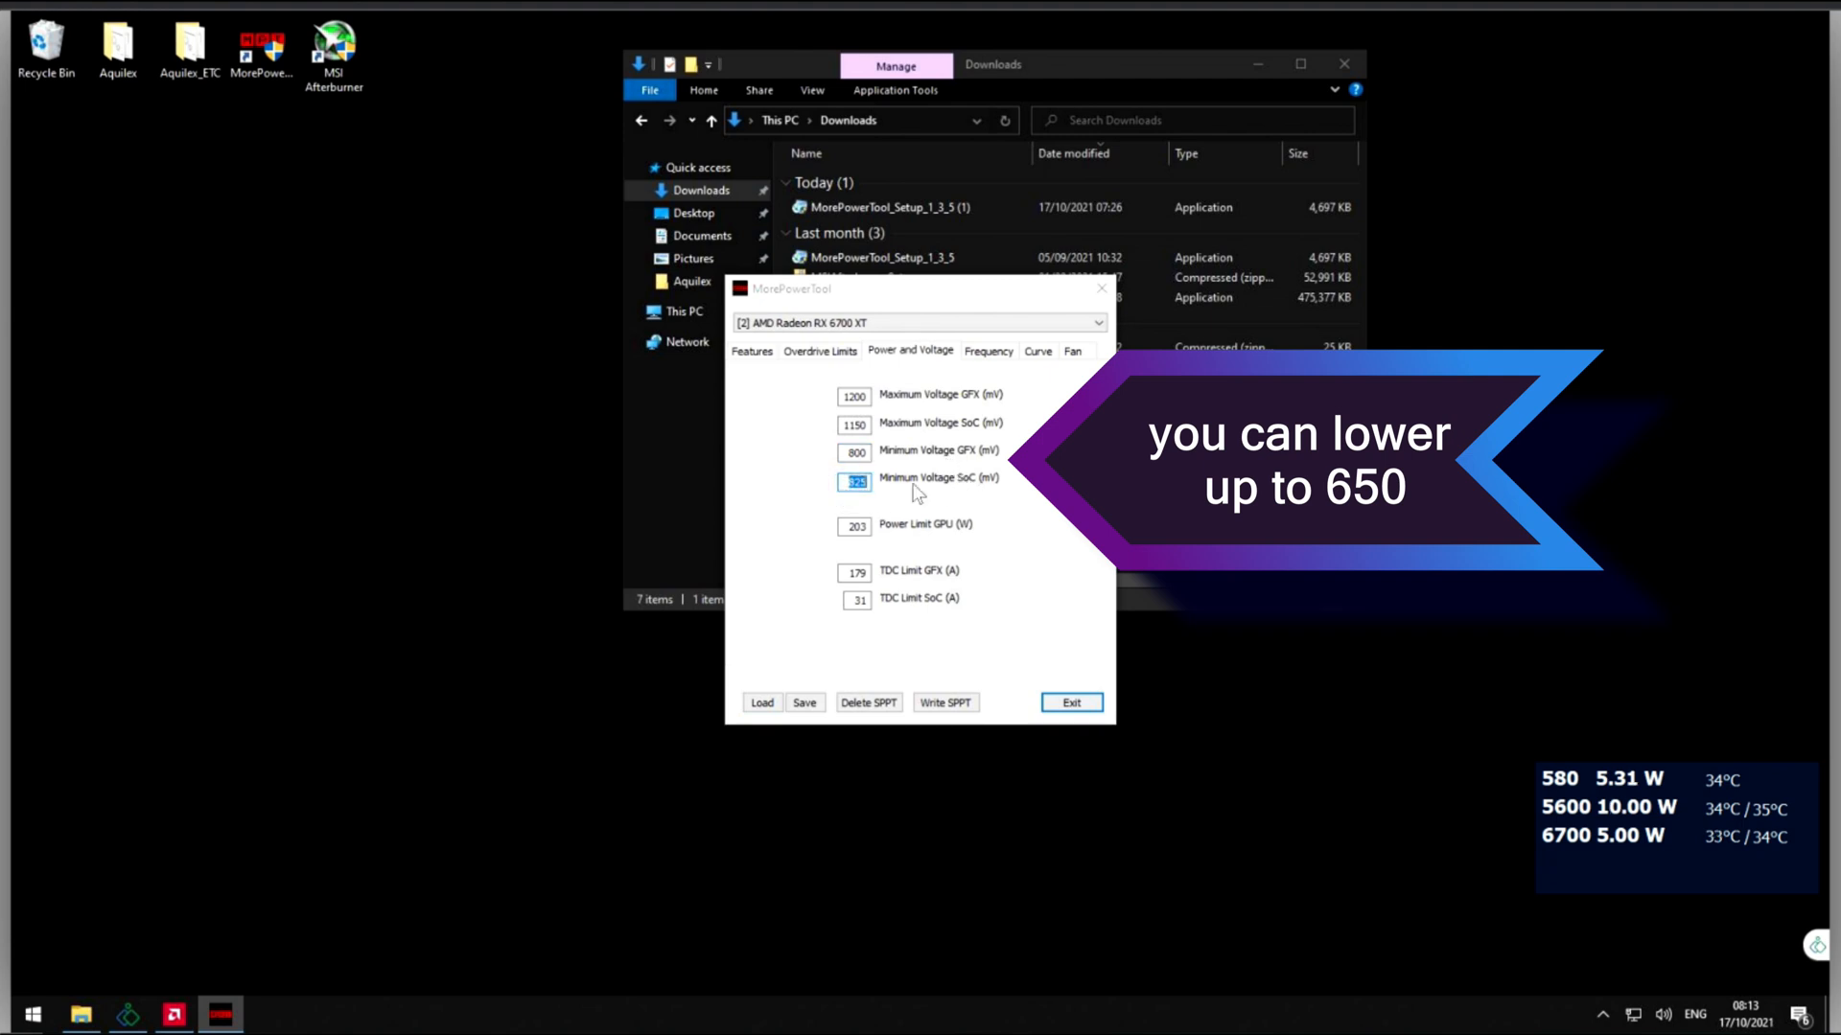
text(800)
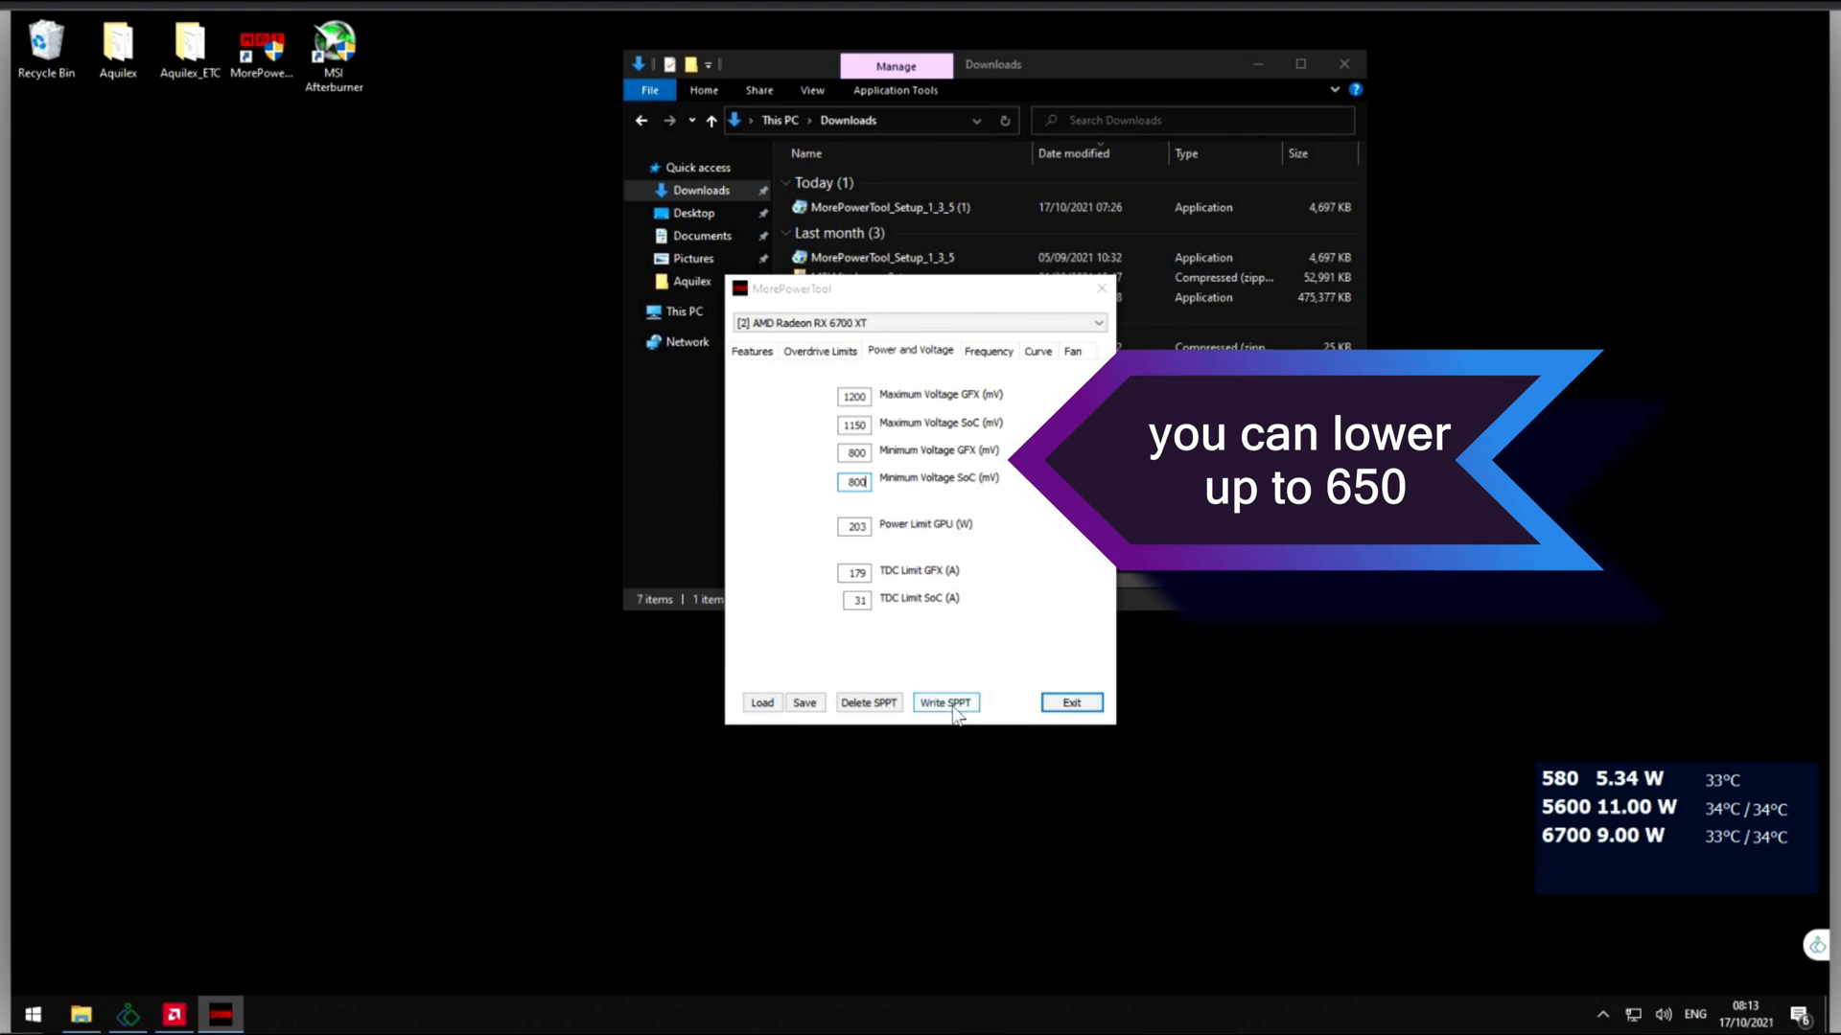
click(945, 702)
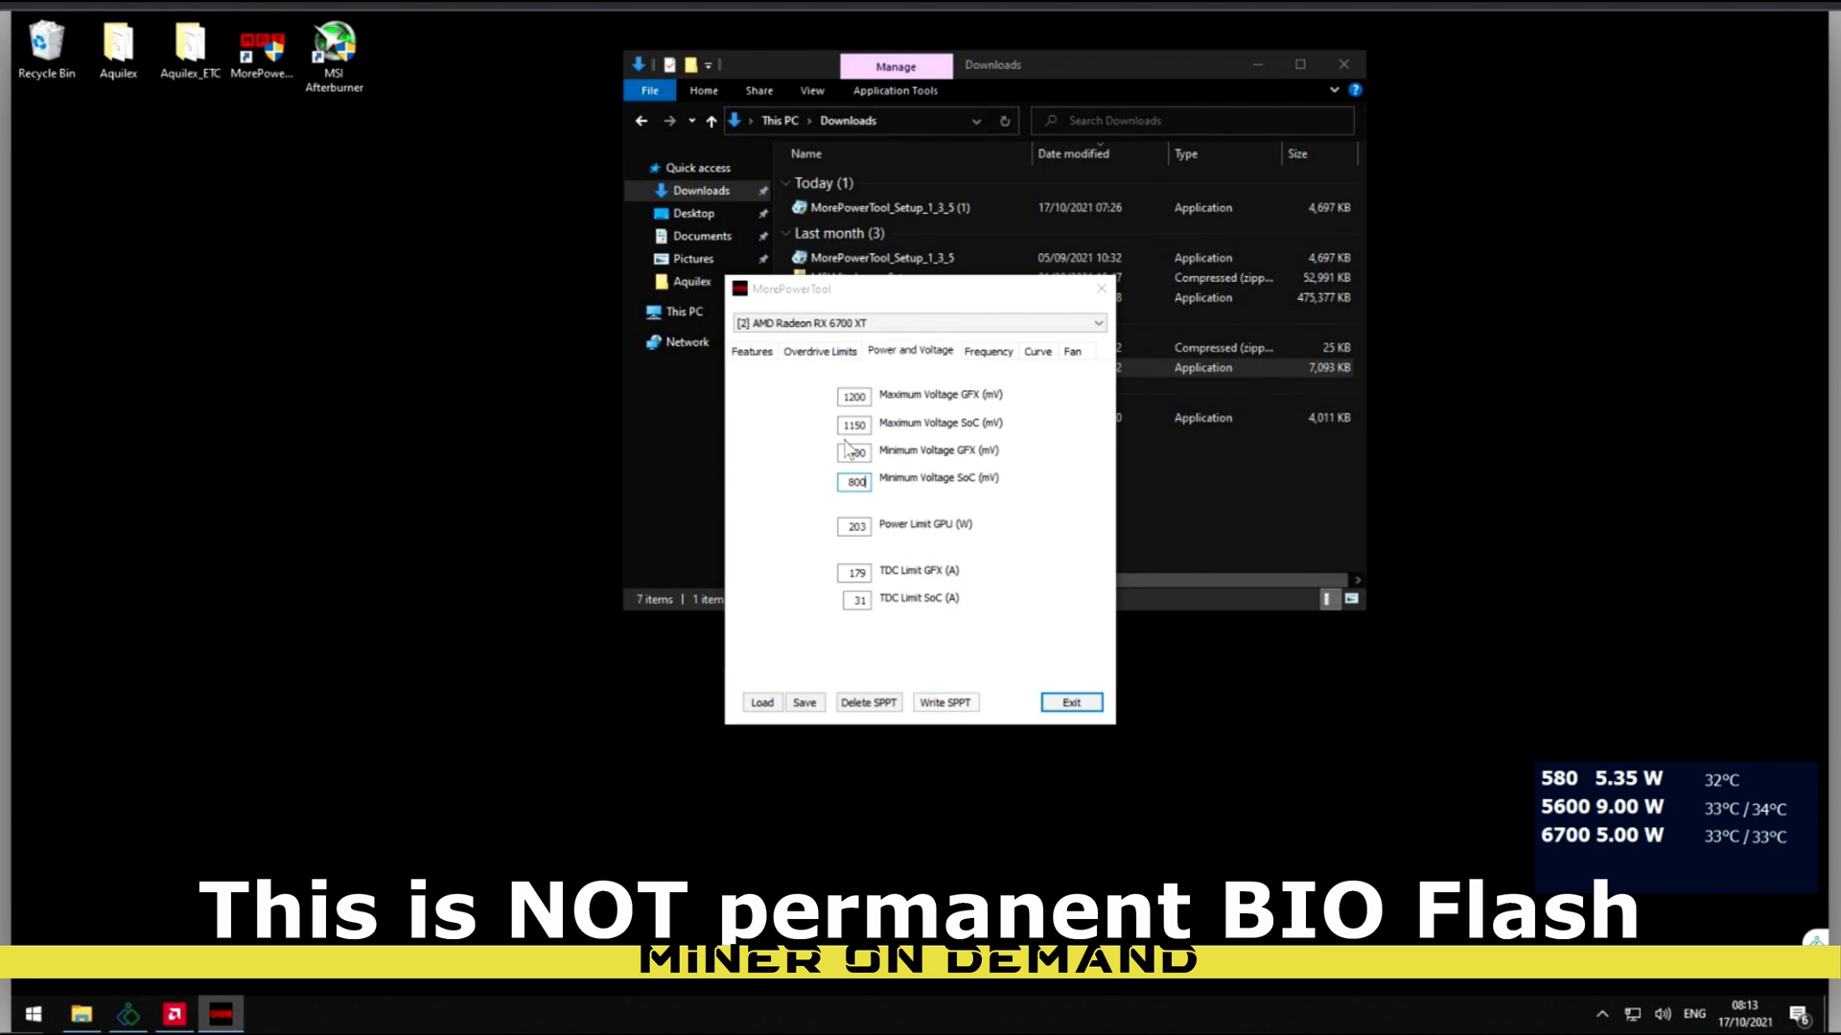
click(819, 351)
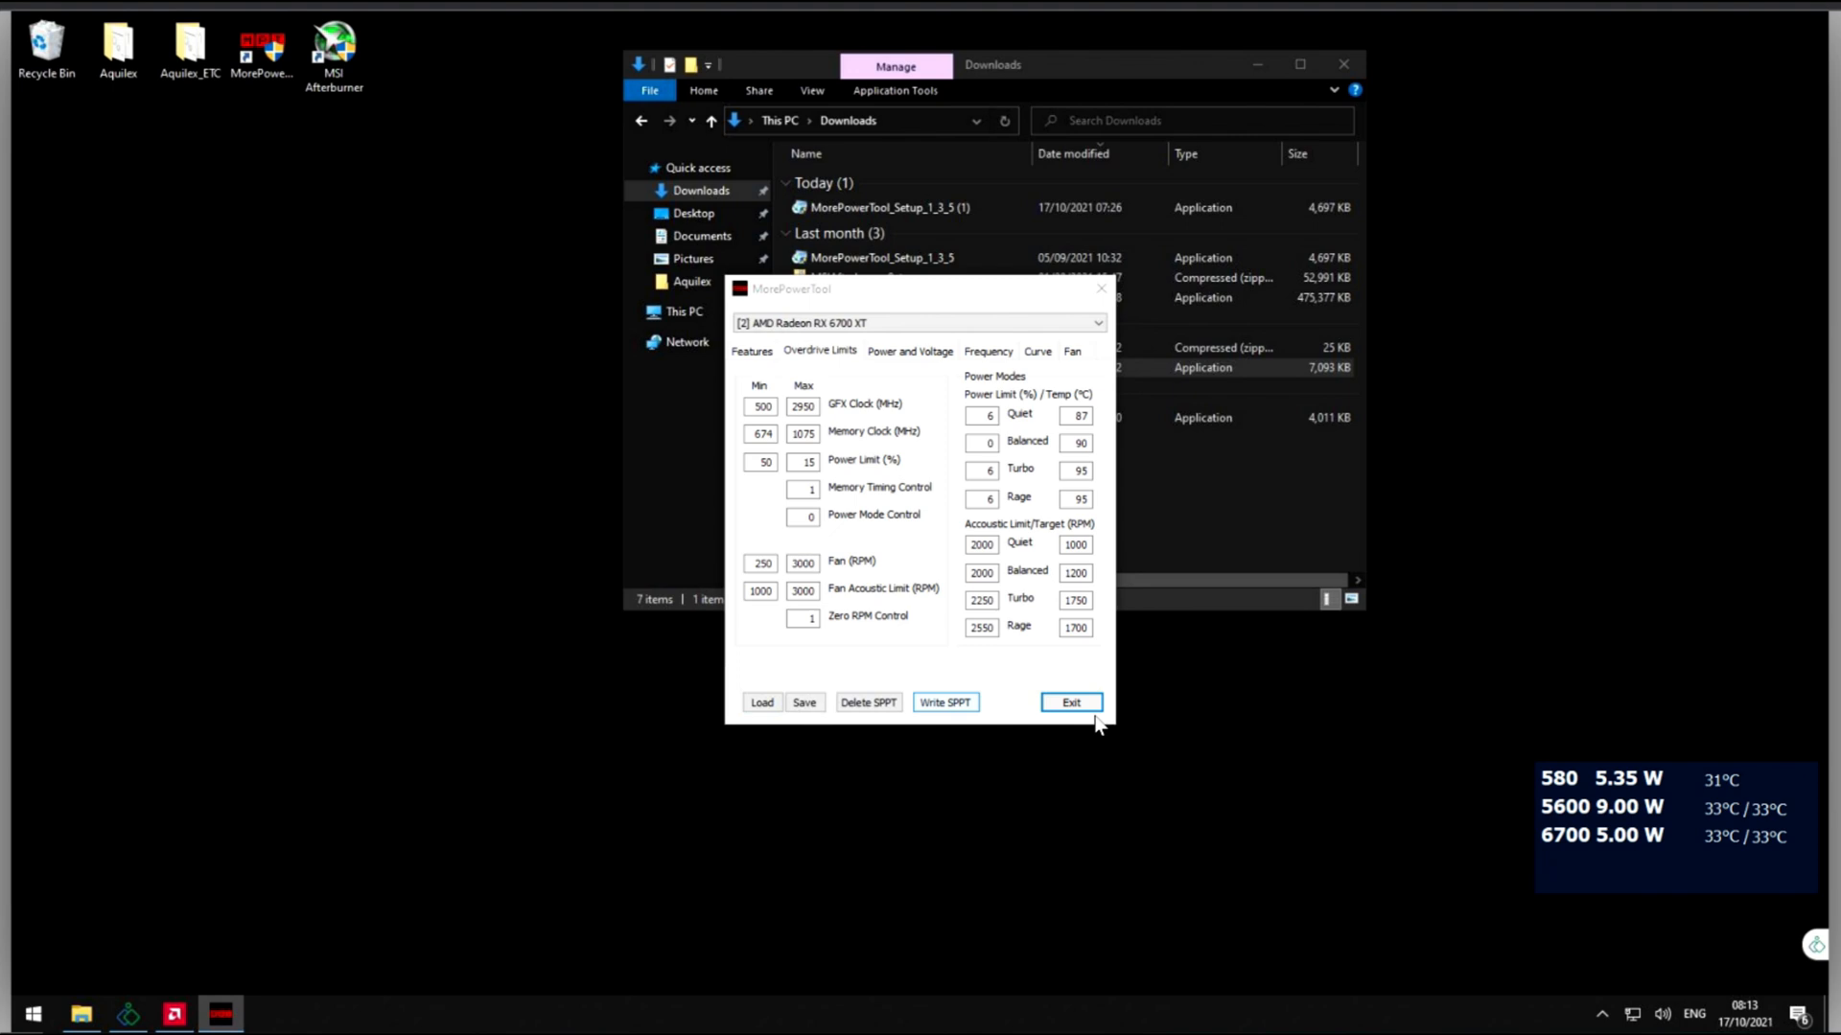
Step: Exit MorePowerTool and restart the computer from the Start menu
click(1069, 701)
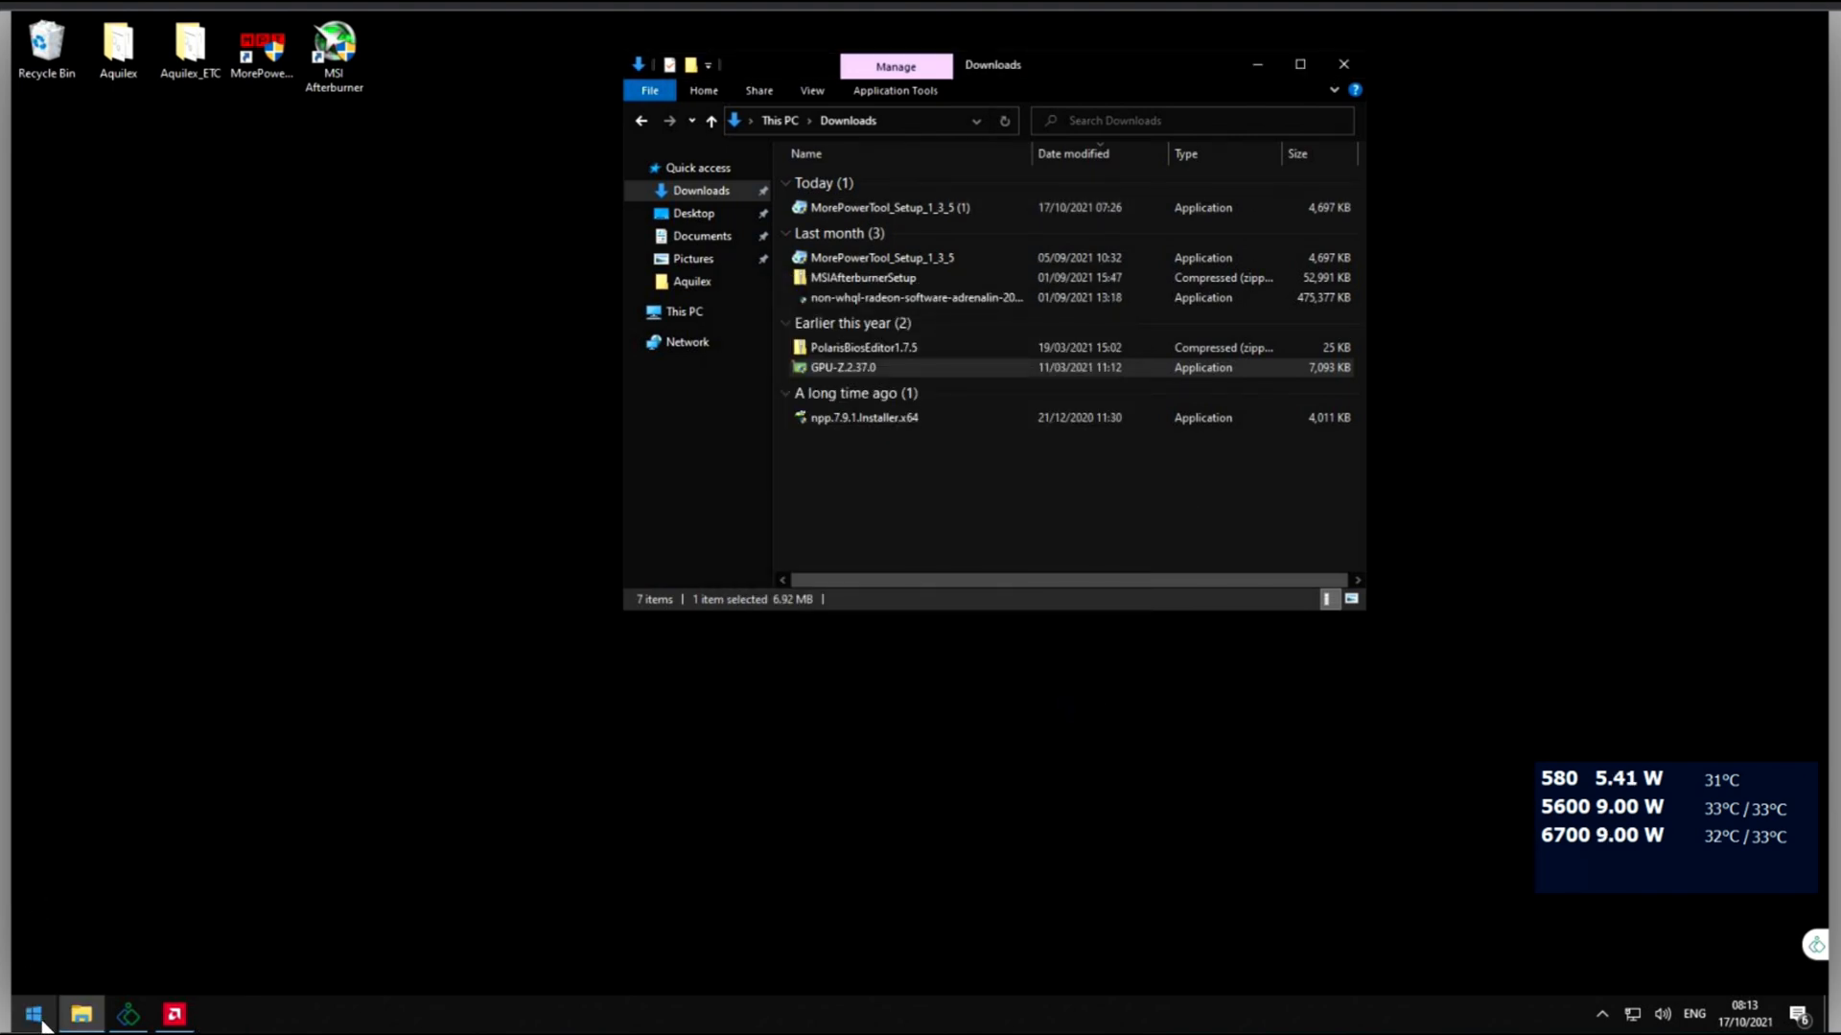
click(32, 1014)
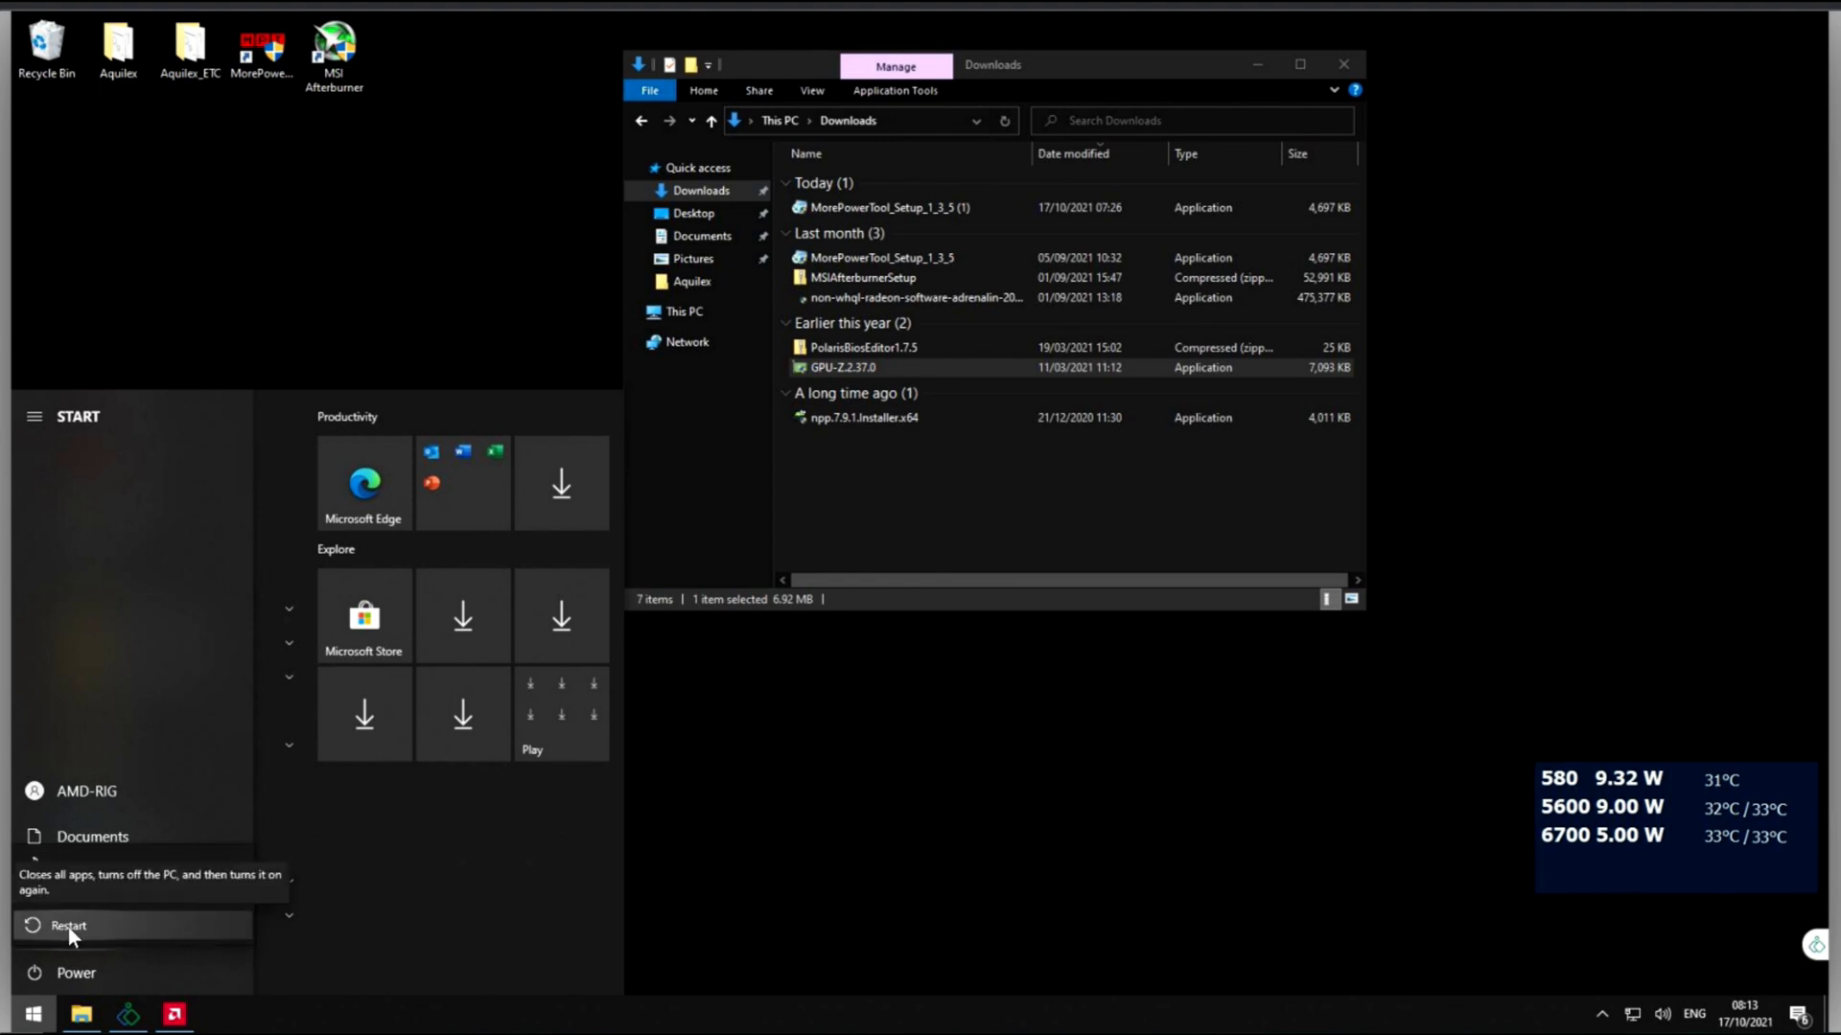
click(69, 924)
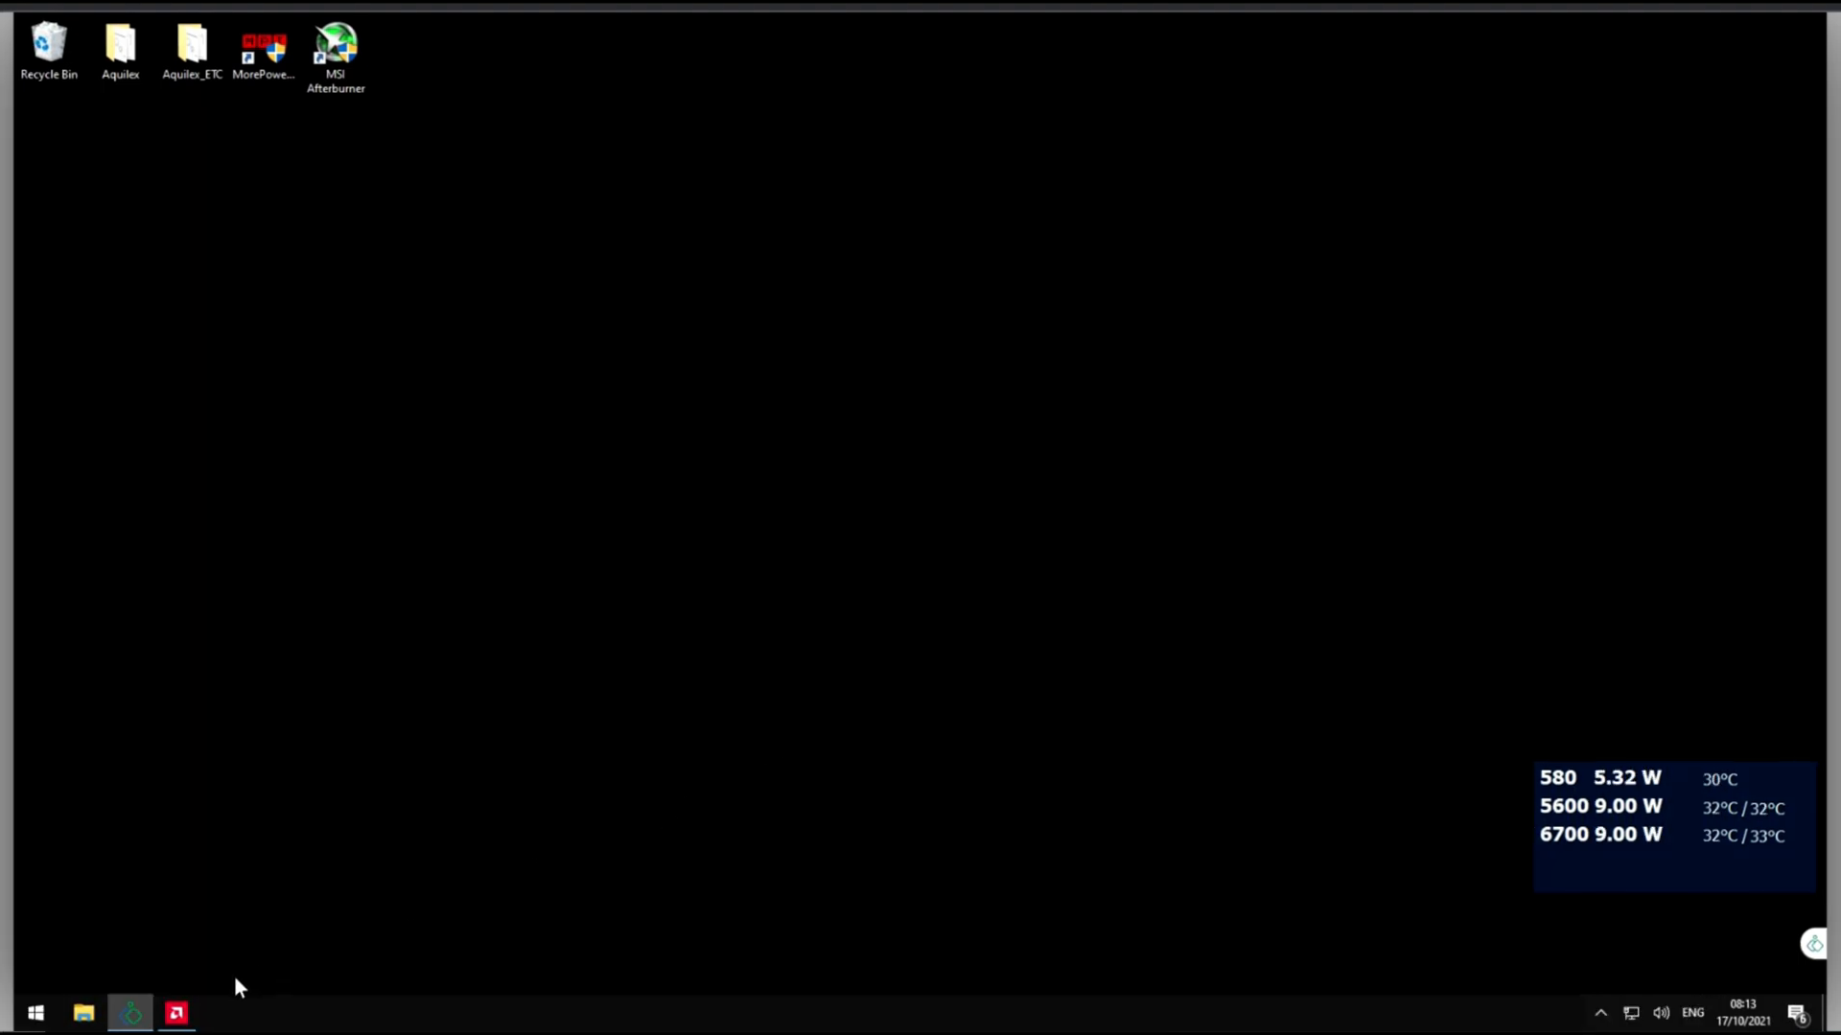
Step: Set the RX 6700 XT Power Limit to -31% in Radeon Software tuning and apply it
click(174, 1012)
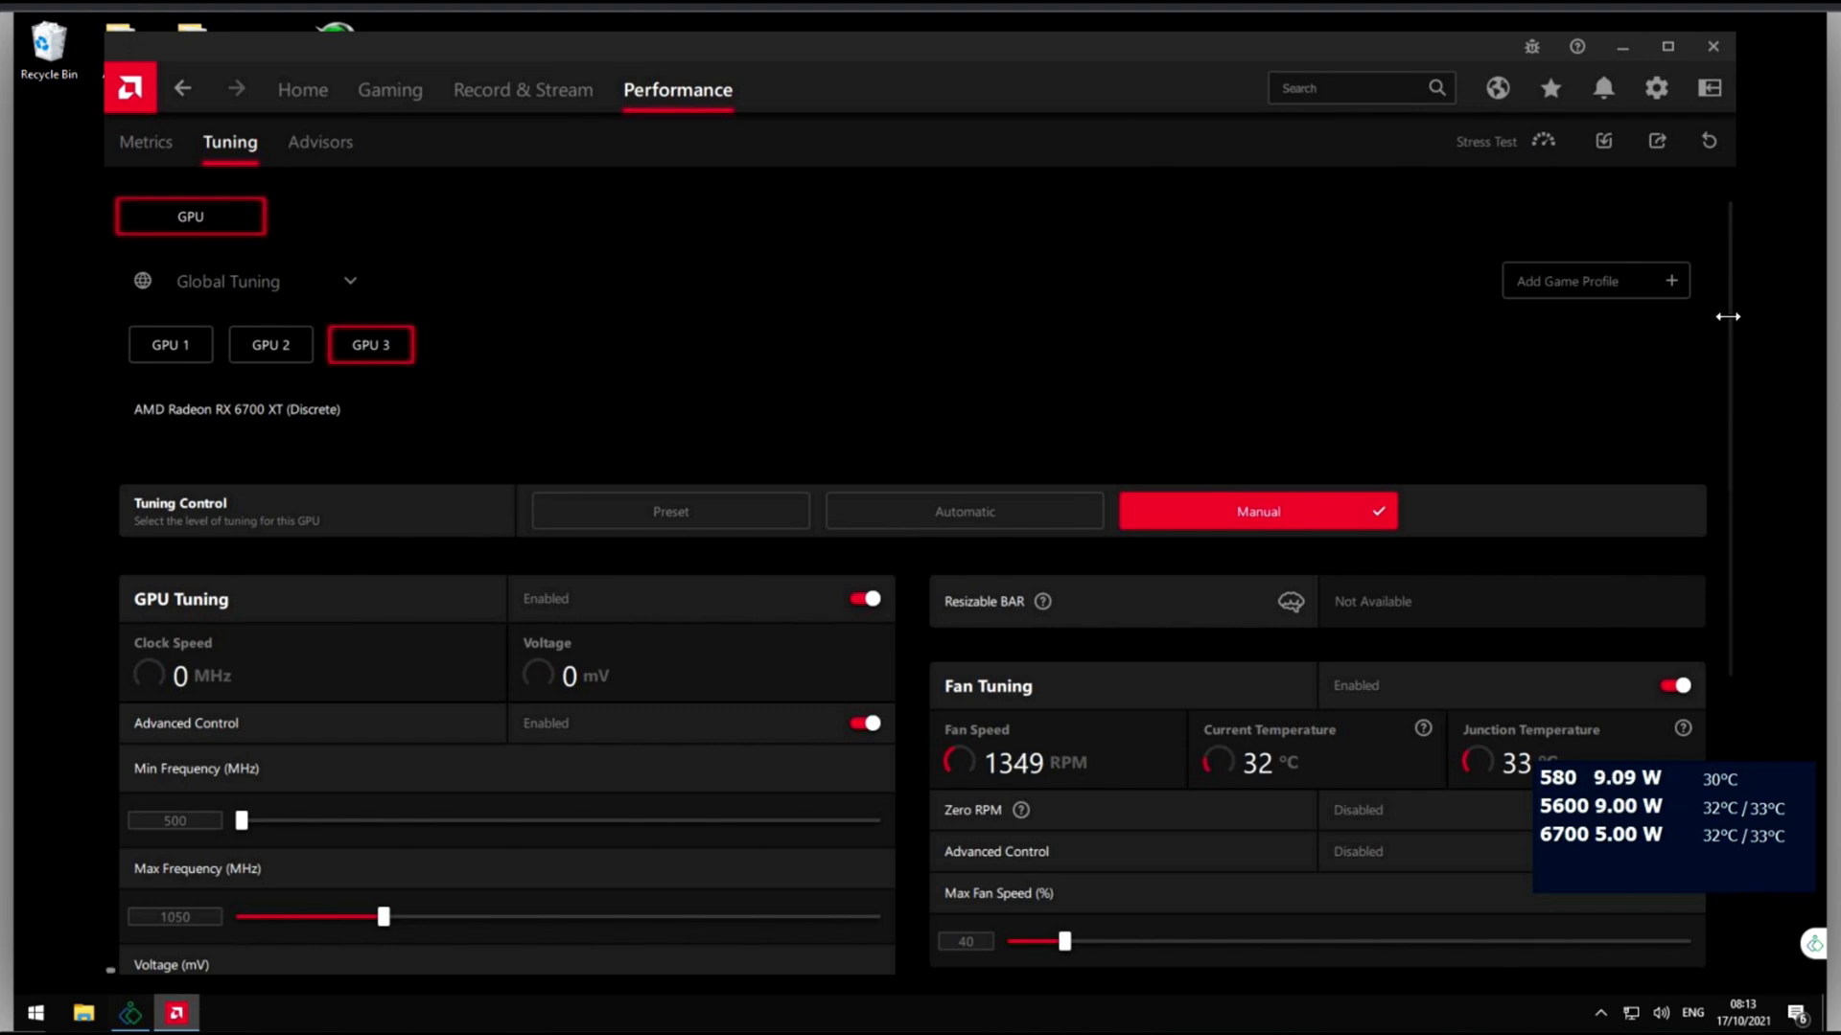
scroll(down, 3)
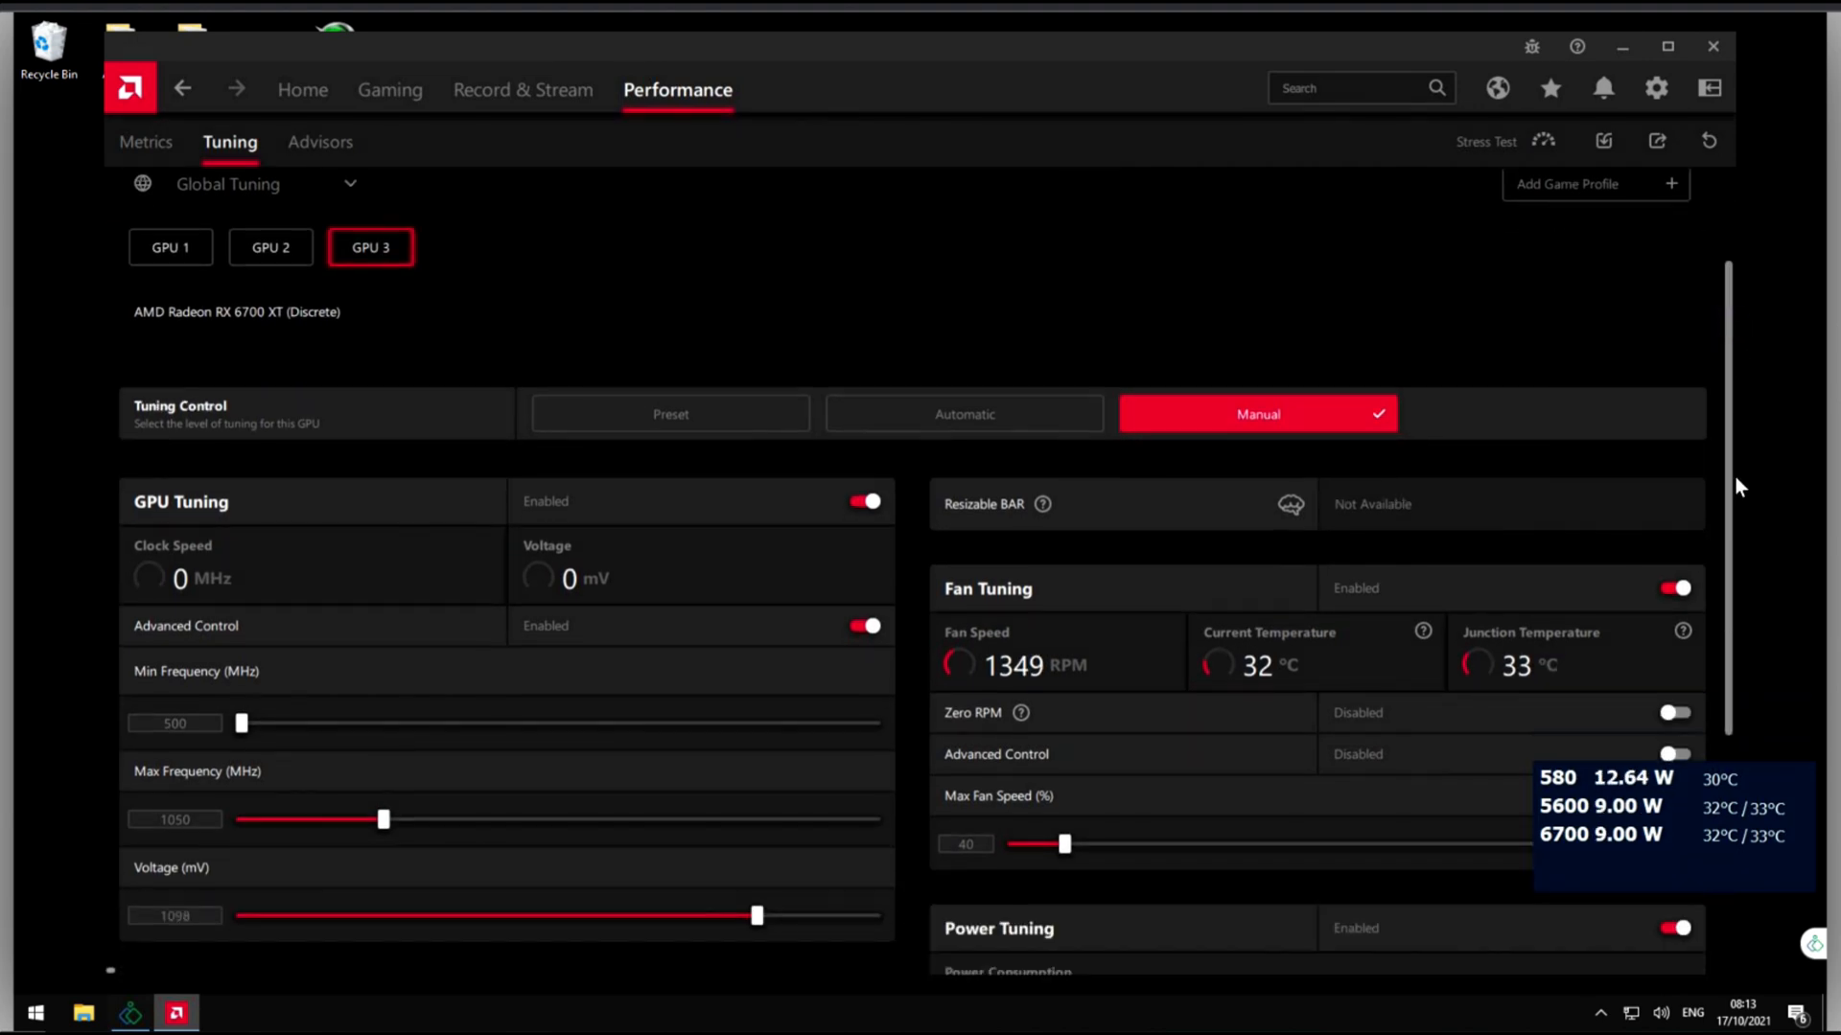
scroll(down, 3)
text(-31)
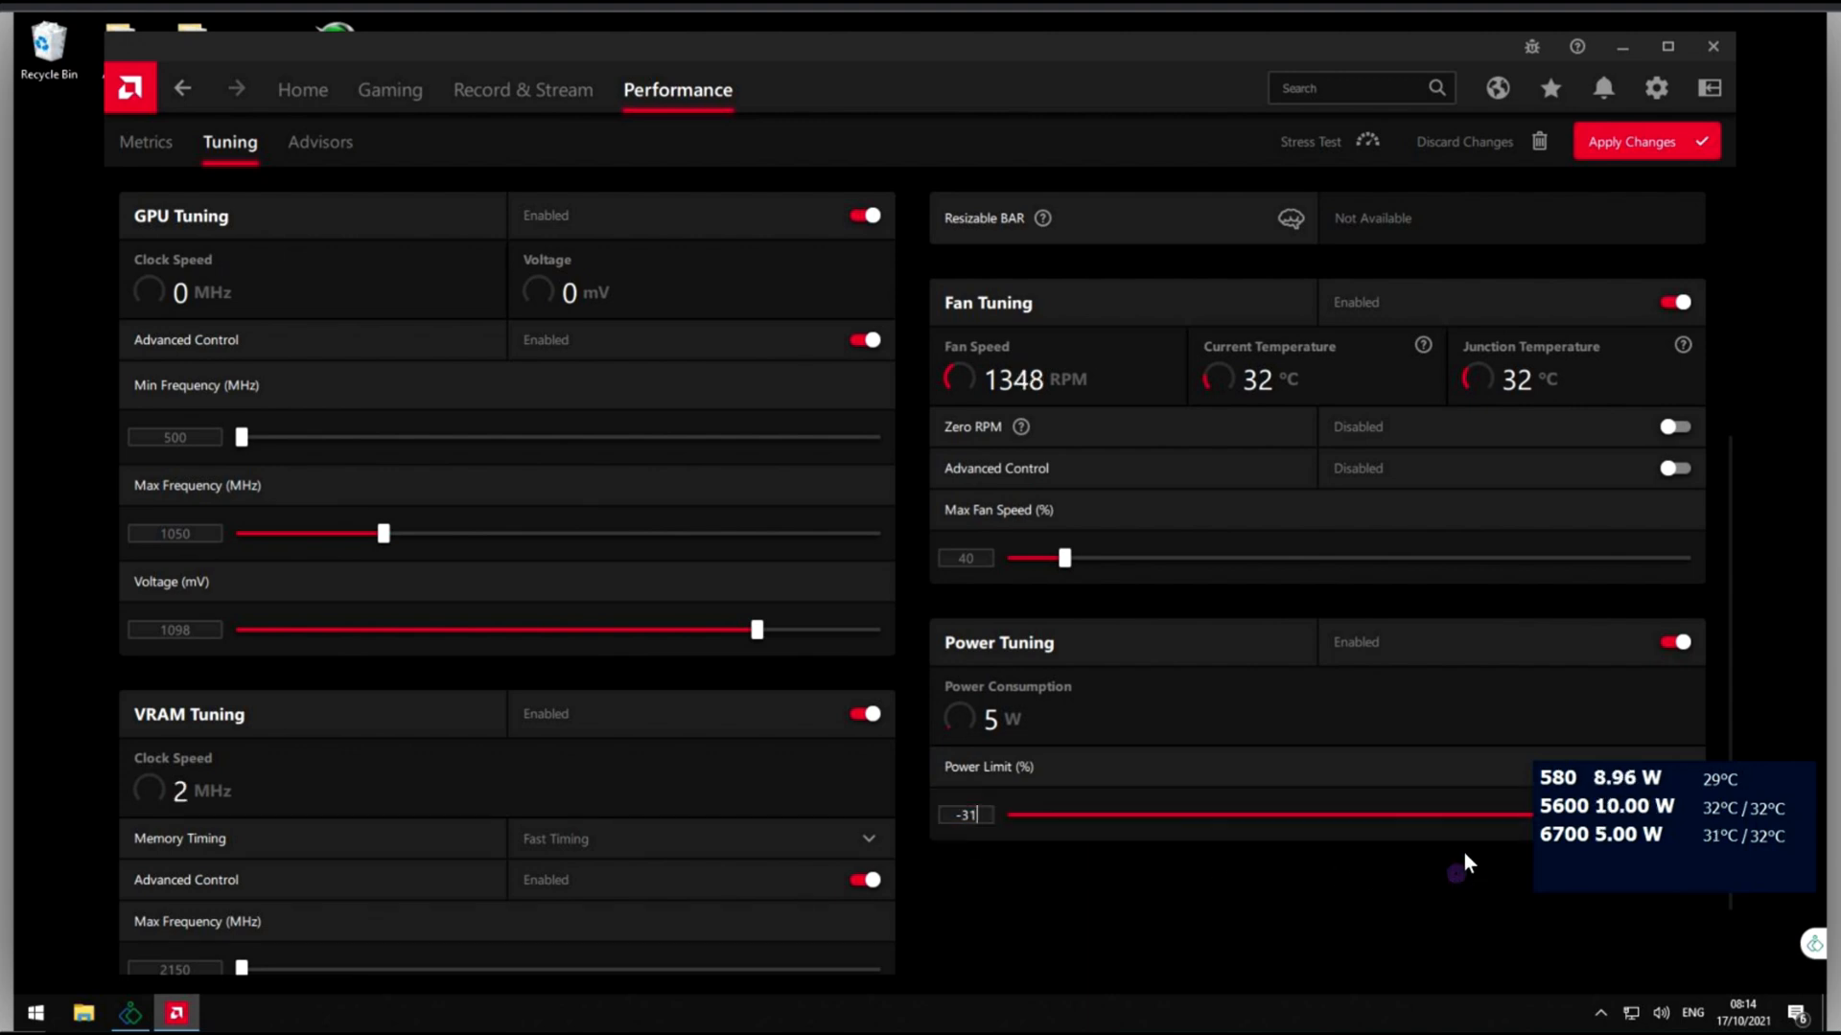
drag(1532, 814, 1209, 815)
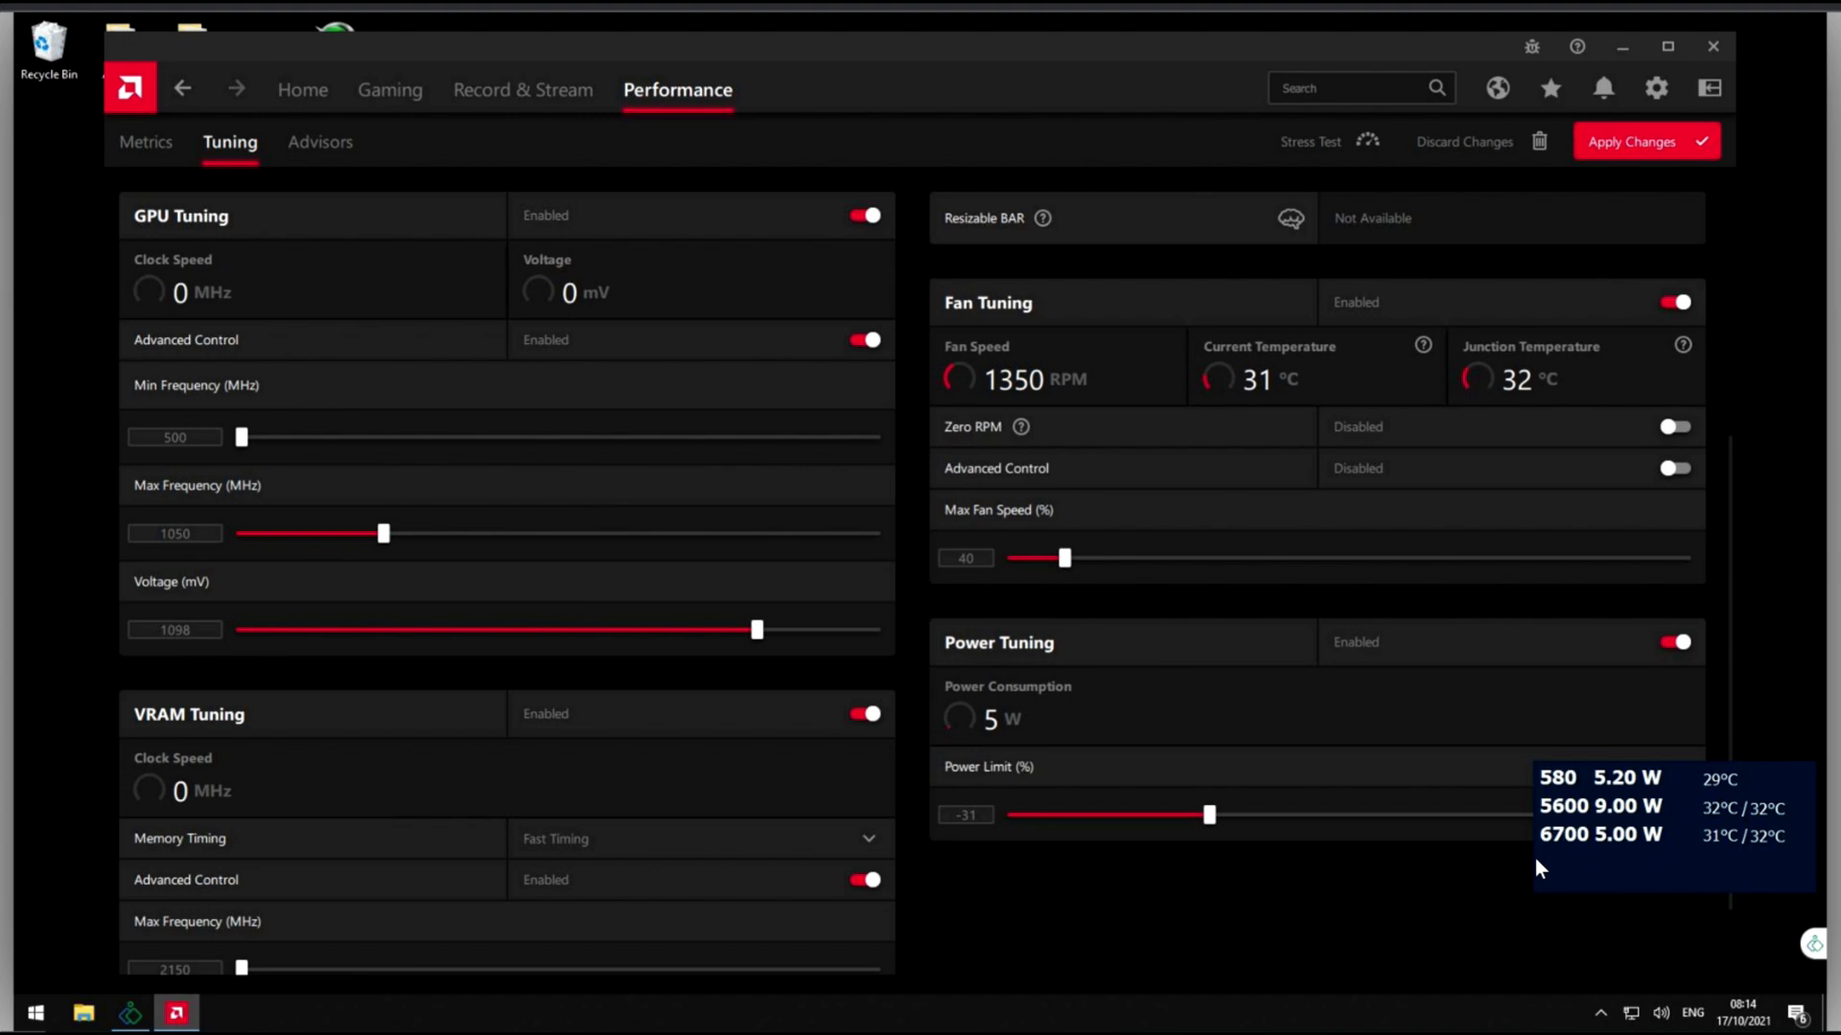
mouse_move(1759, 479)
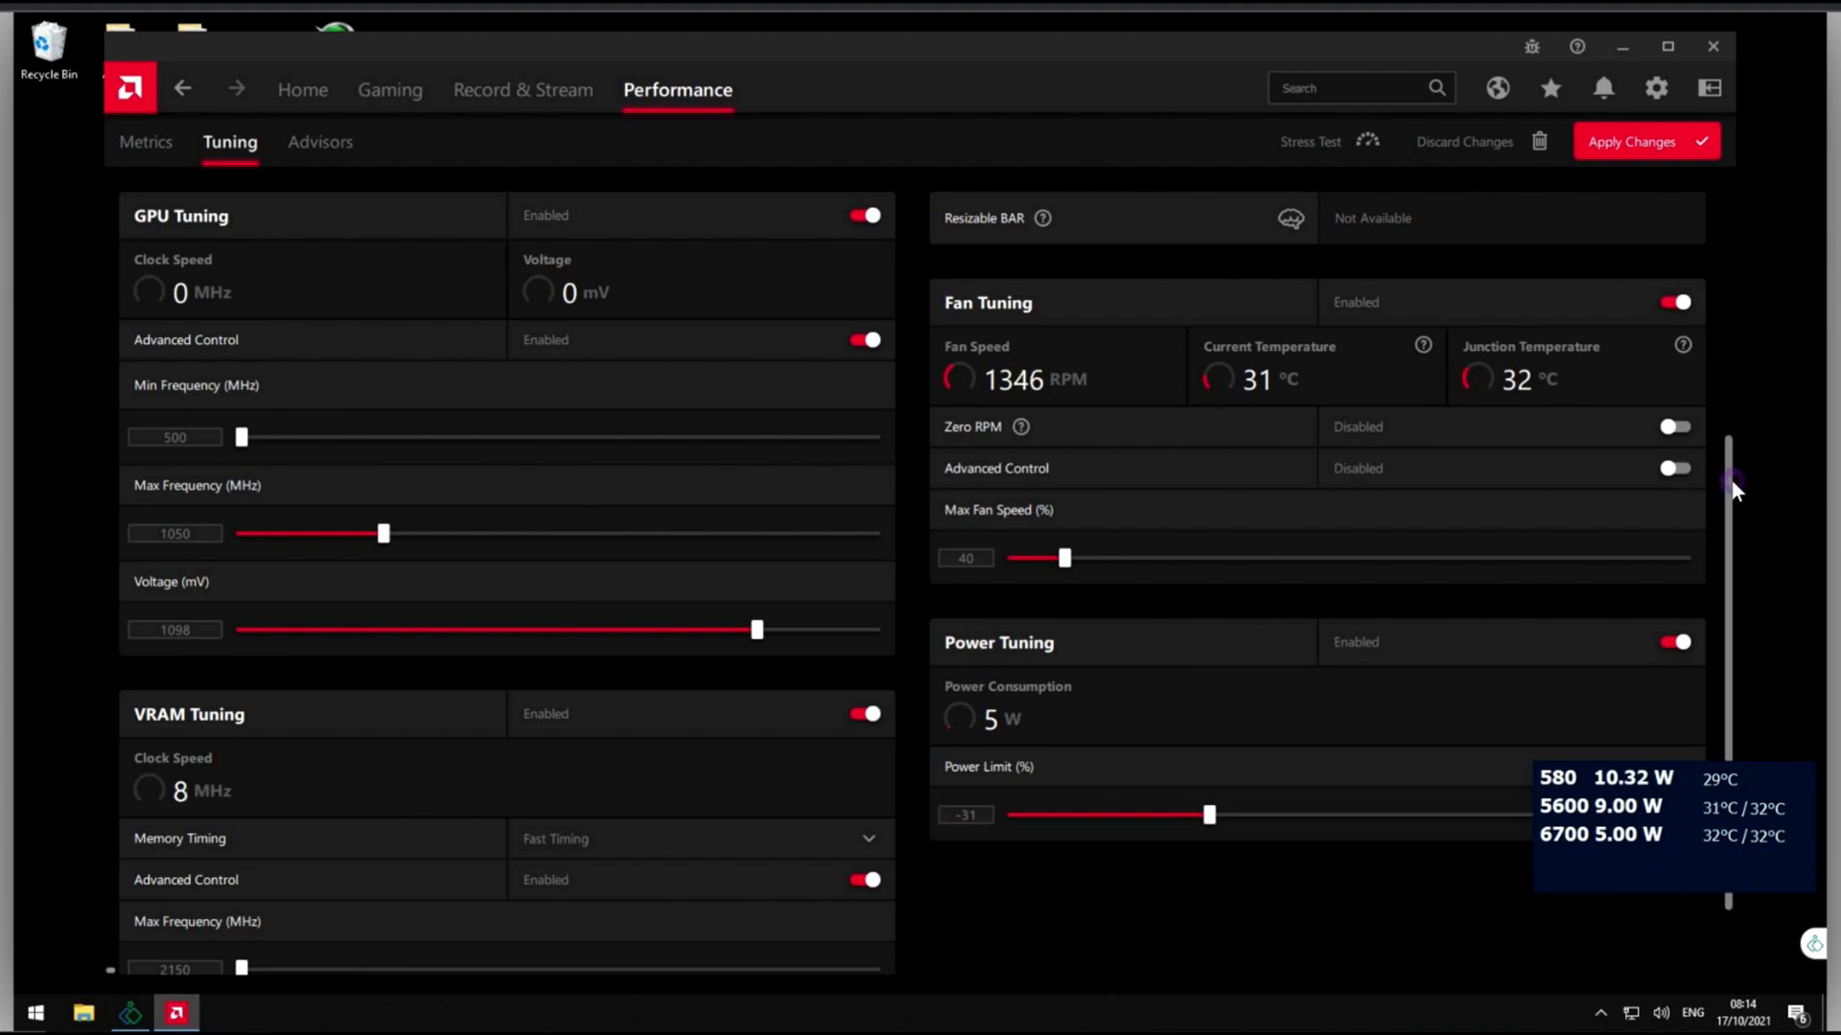
scroll(down, 3)
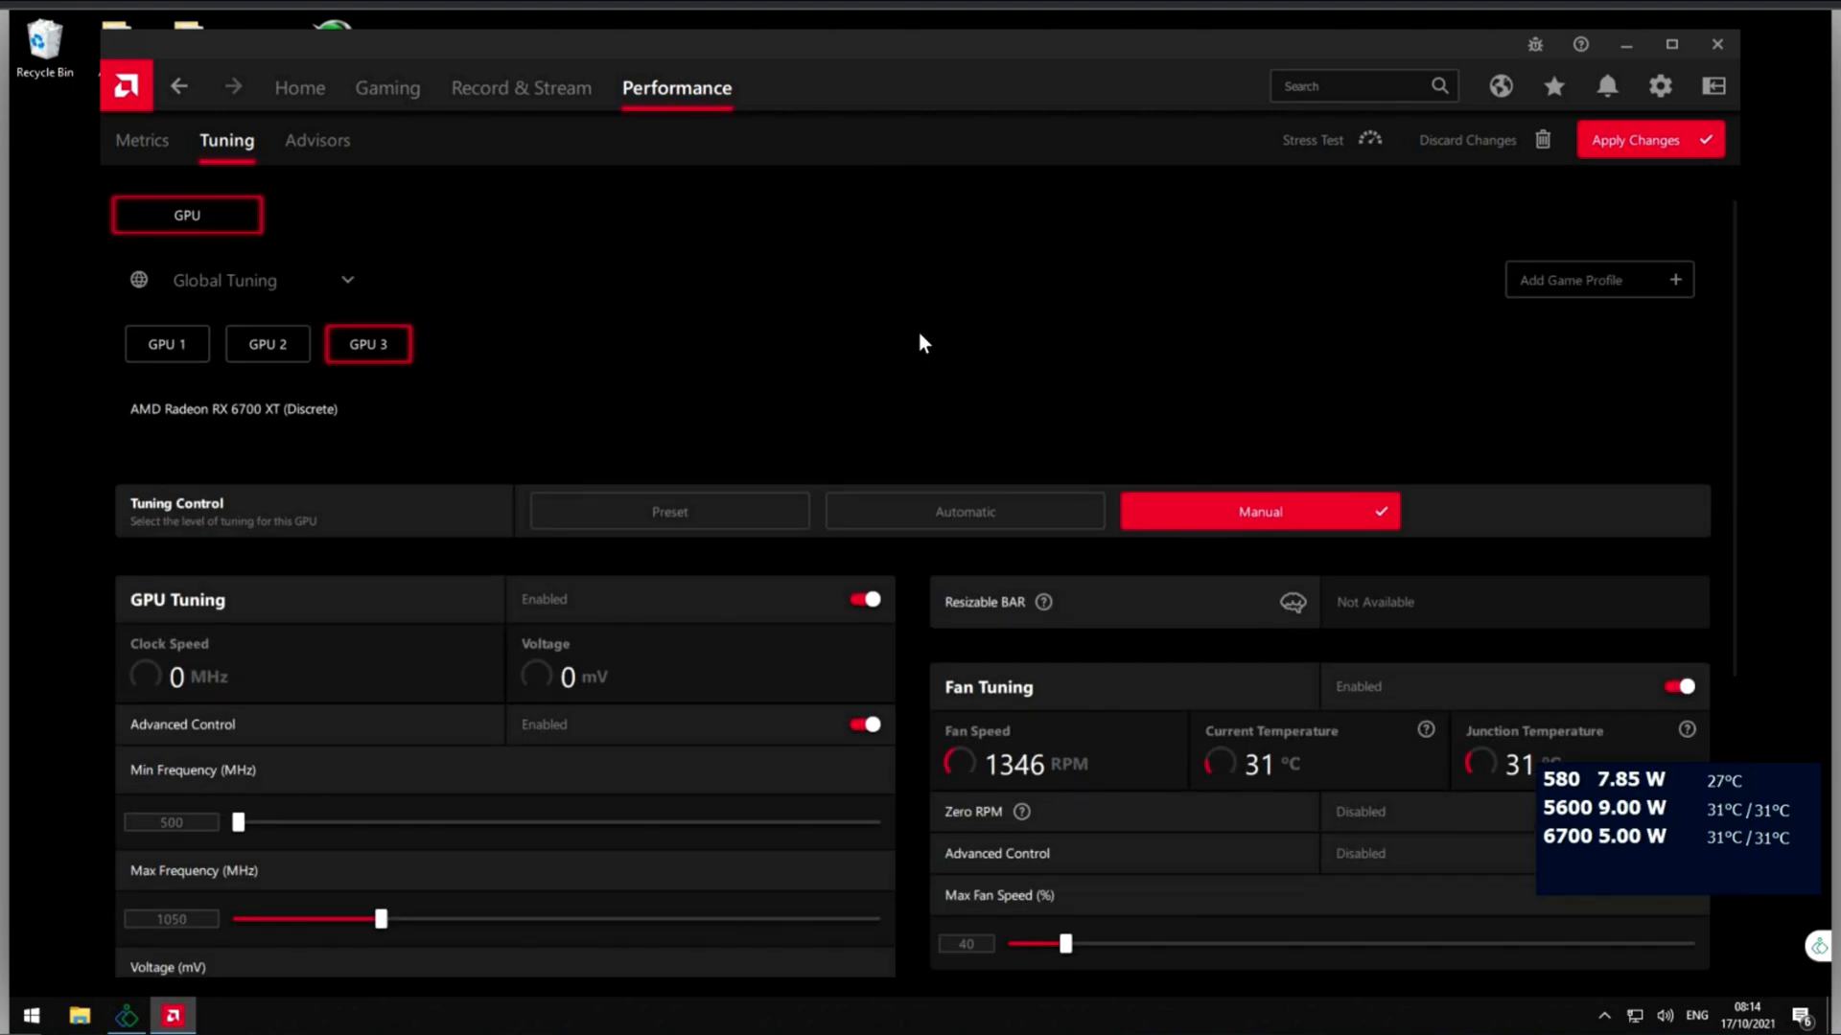
scroll(down, 3)
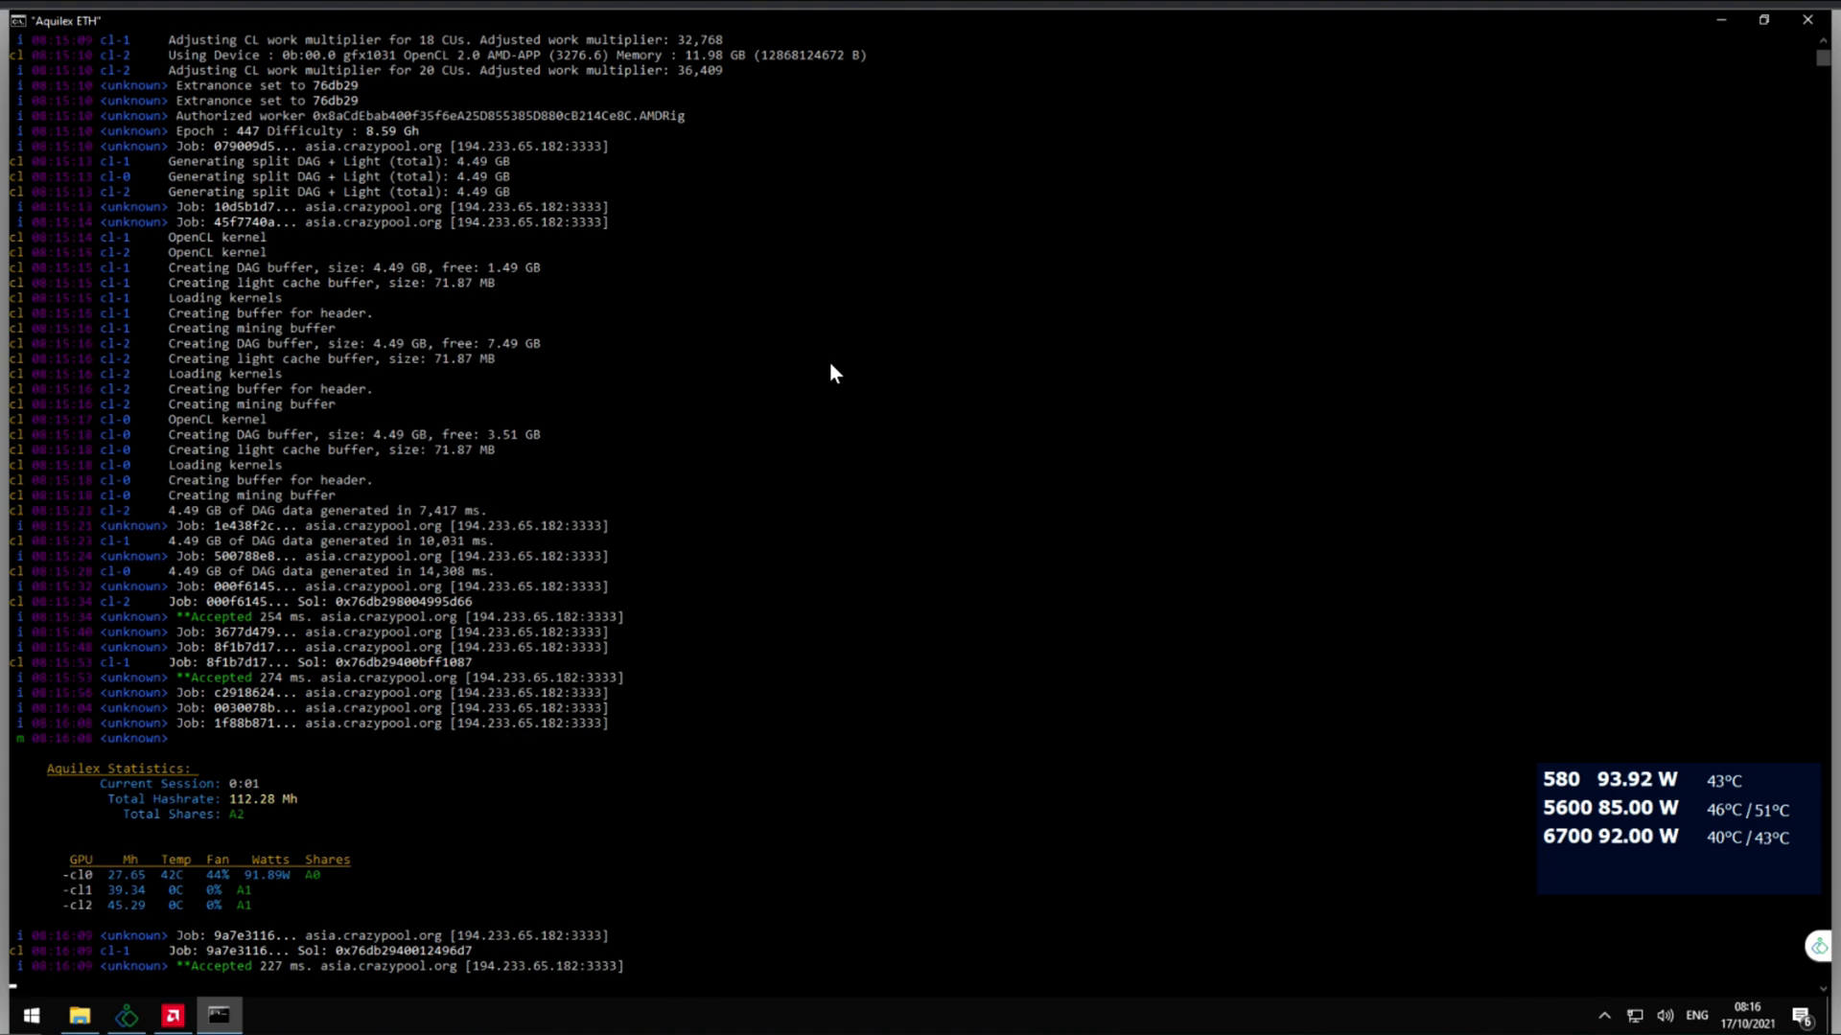
mouse_move(843, 334)
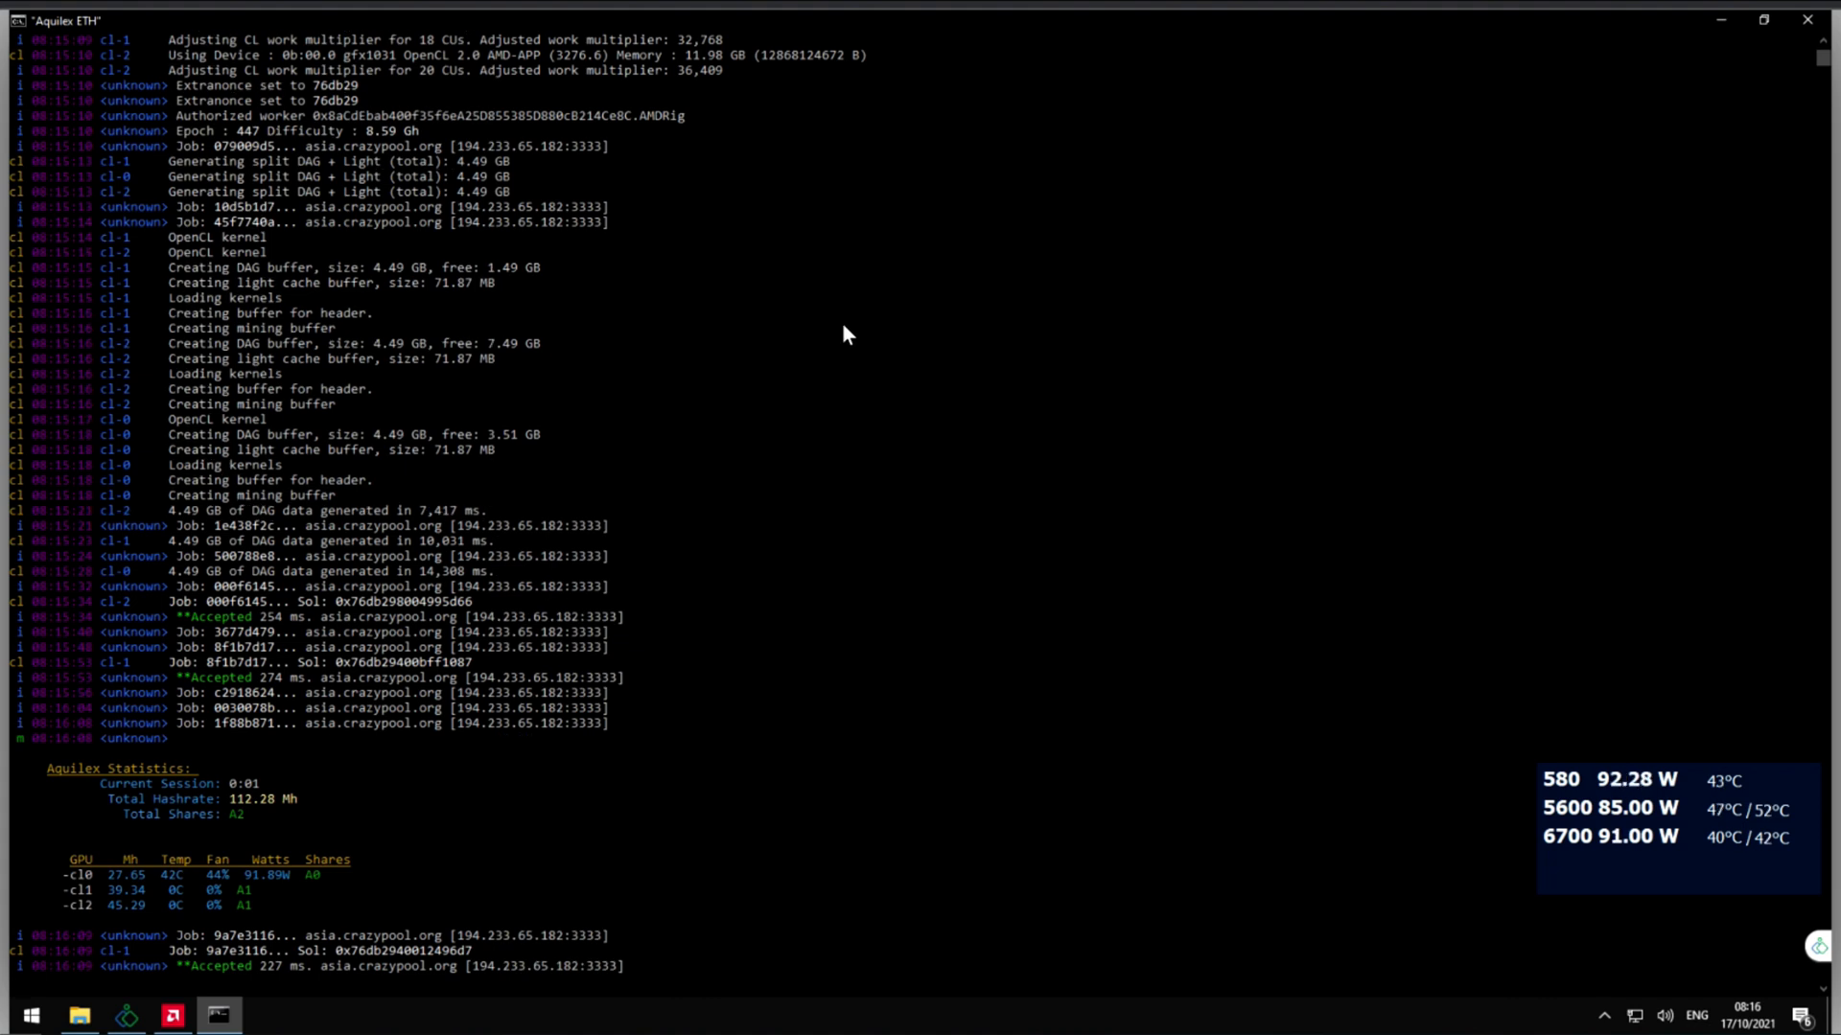